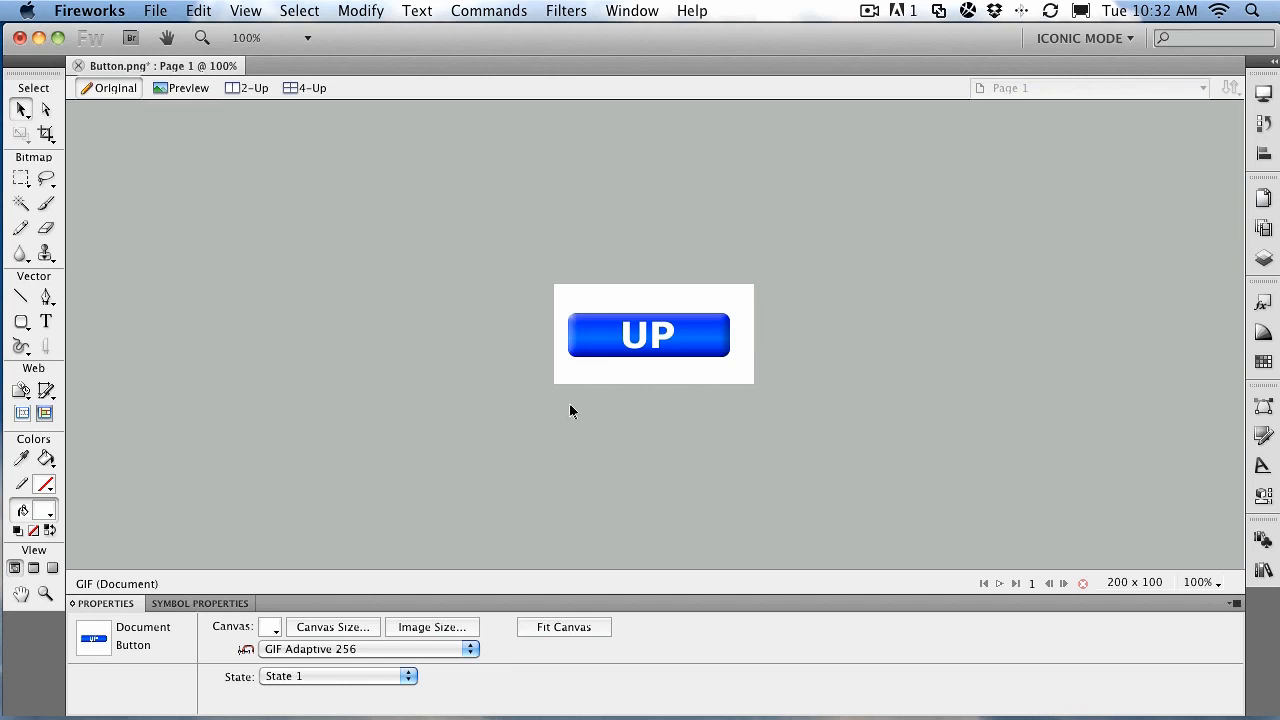
Select the UP button's blue shape and text together and bring up Modify > Symbol commands
{"action": "left_click", "coordinate": [648, 334]}
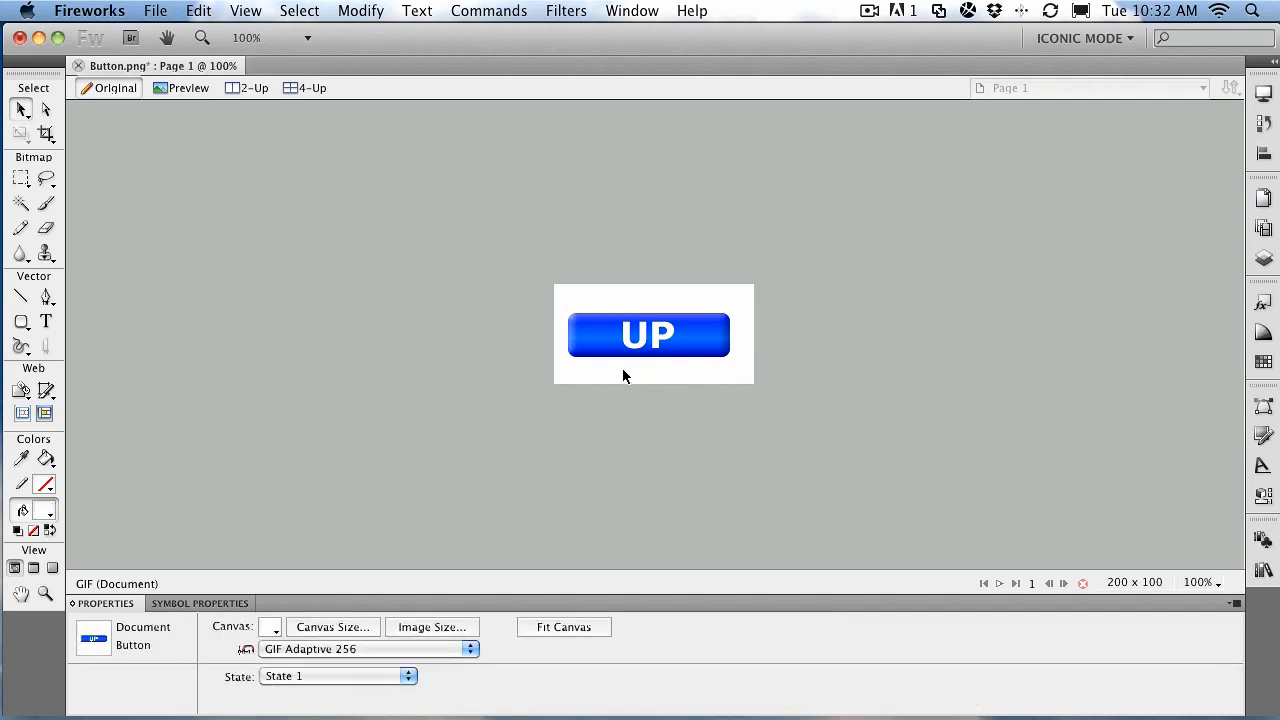
{"action": "left_click", "coordinate": [648, 334]}
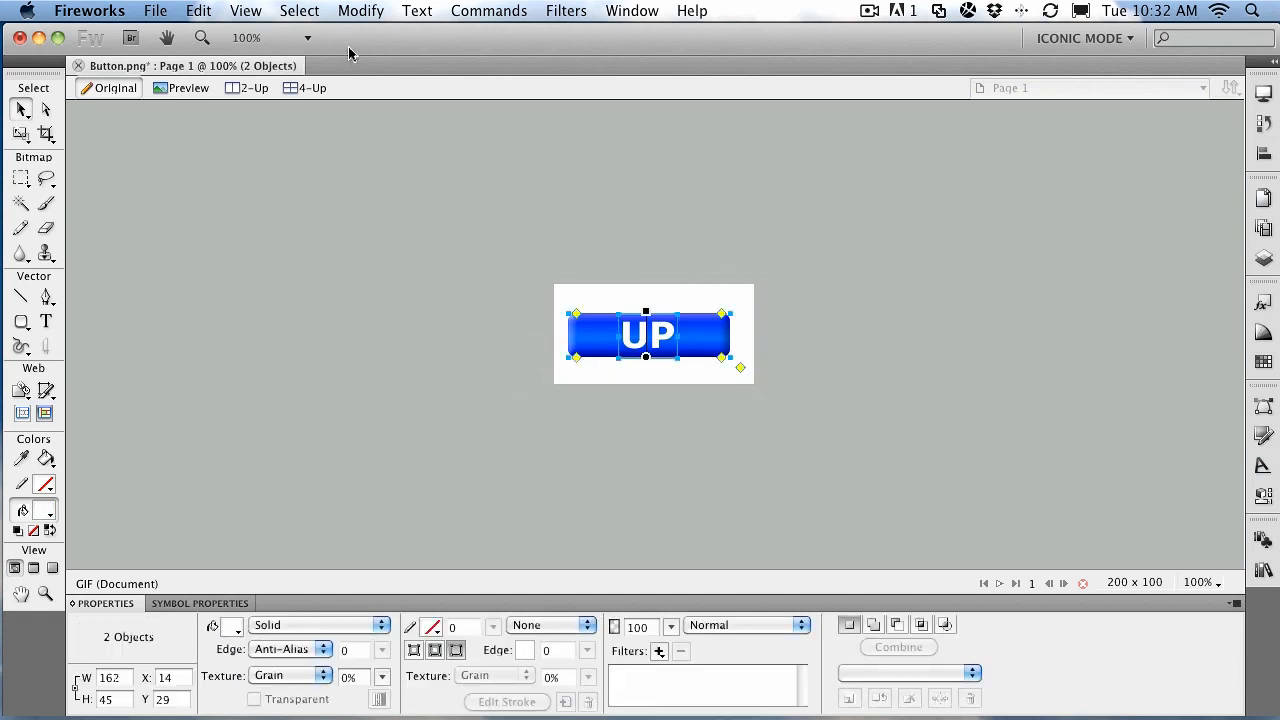
{"action": "left_click", "coordinate": [360, 12]}
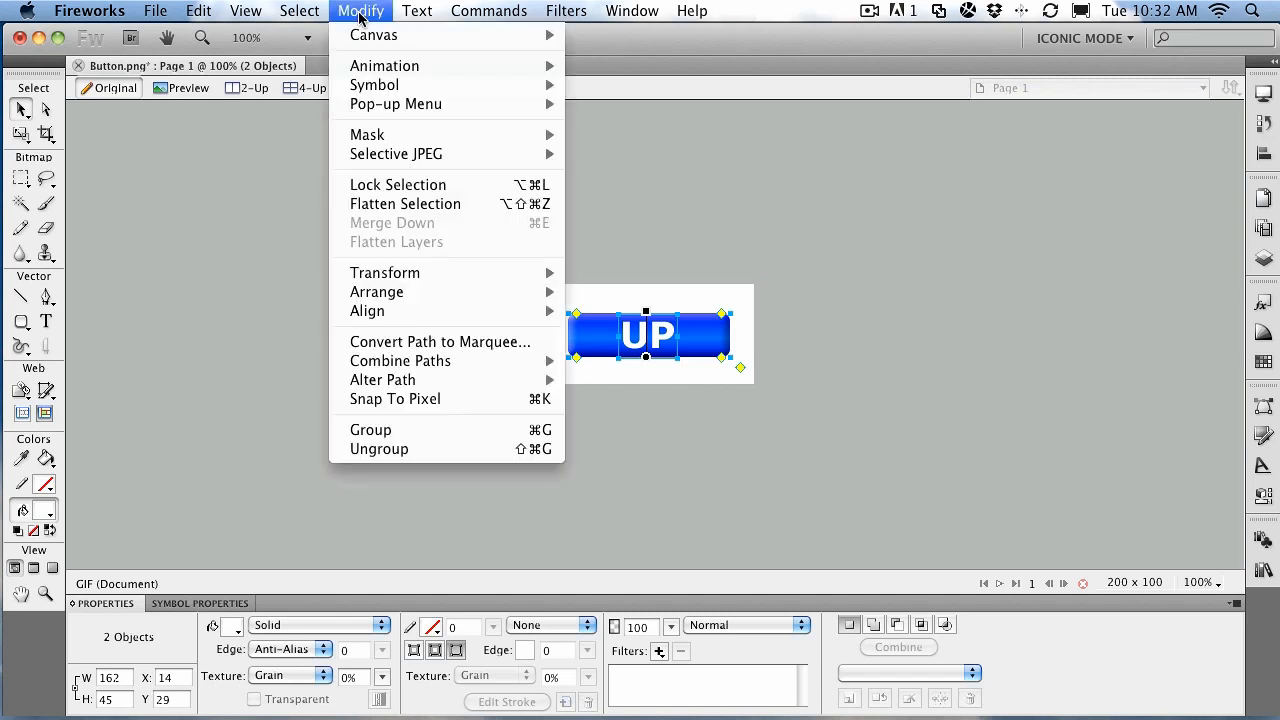
{"action": "mouse_move", "coordinate": [374, 84]}
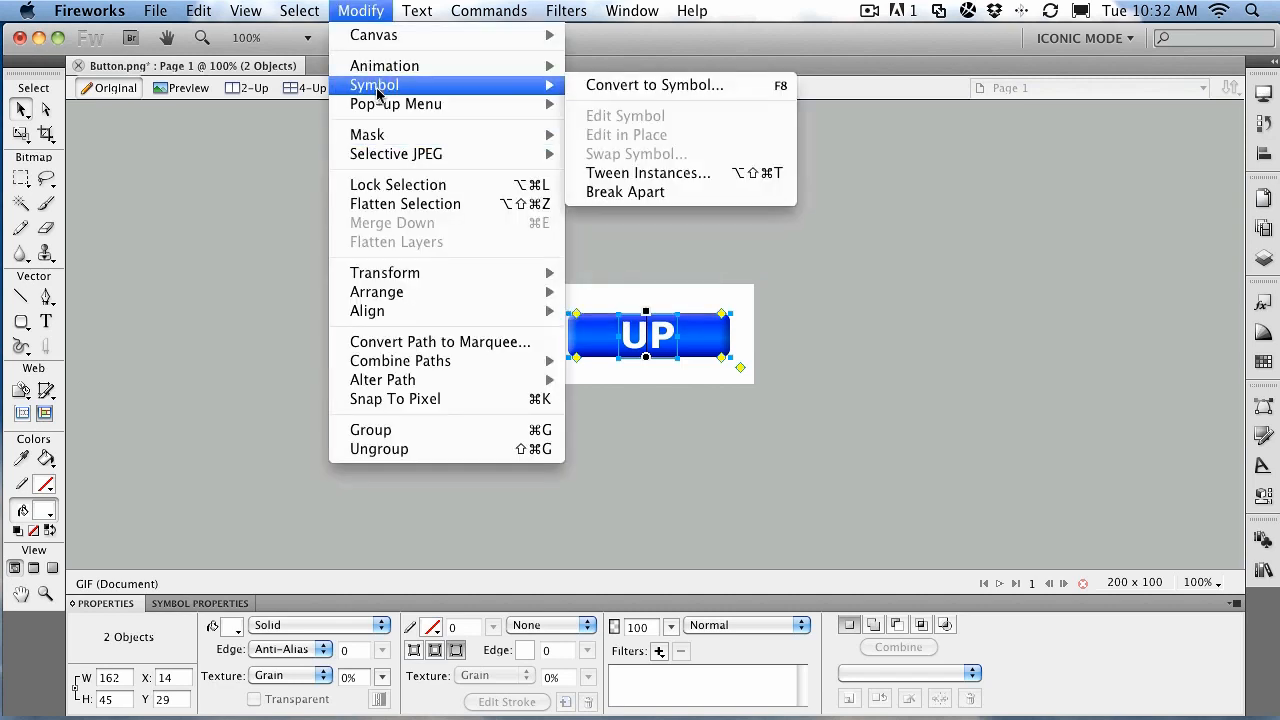
{"action": "left_click", "coordinate": [936, 164]}
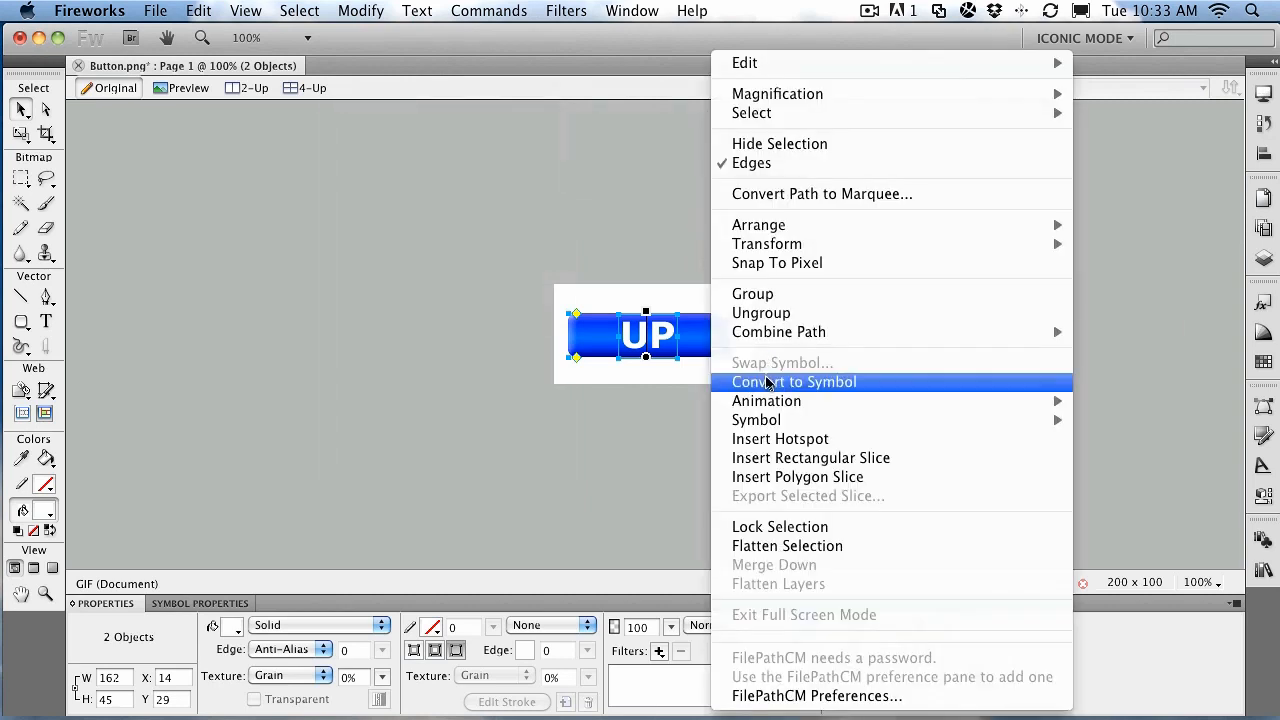
Convert the selection to a Button-type symbol named Blue_btn
{"action": "left_click", "coordinate": [794, 380]}
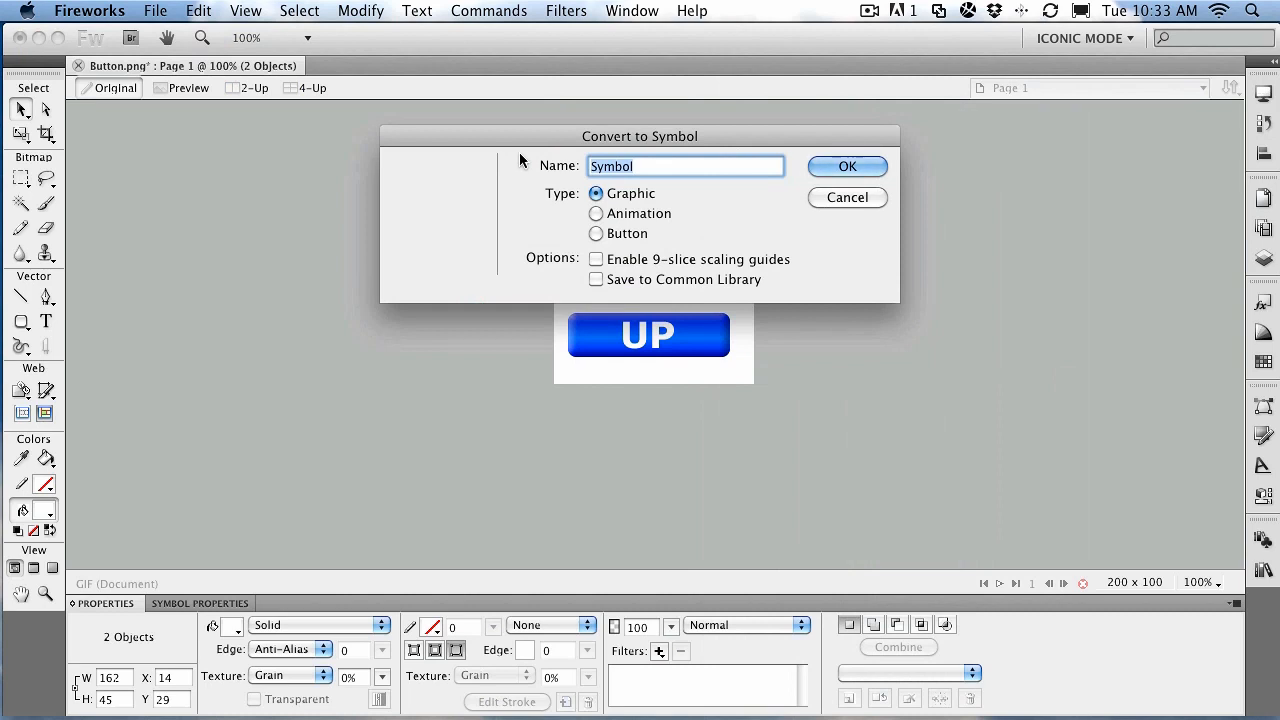
{"action": "type", "text": "Blue"}
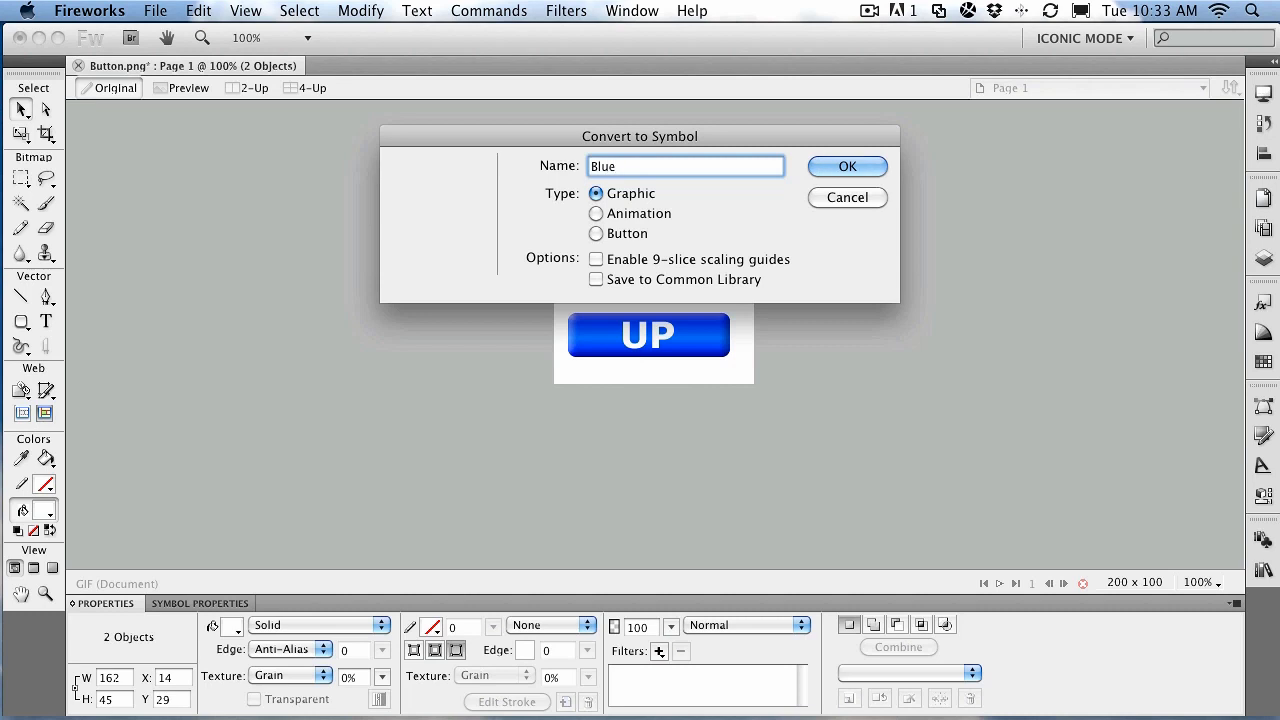
{"action": "type", "text": "_btn"}
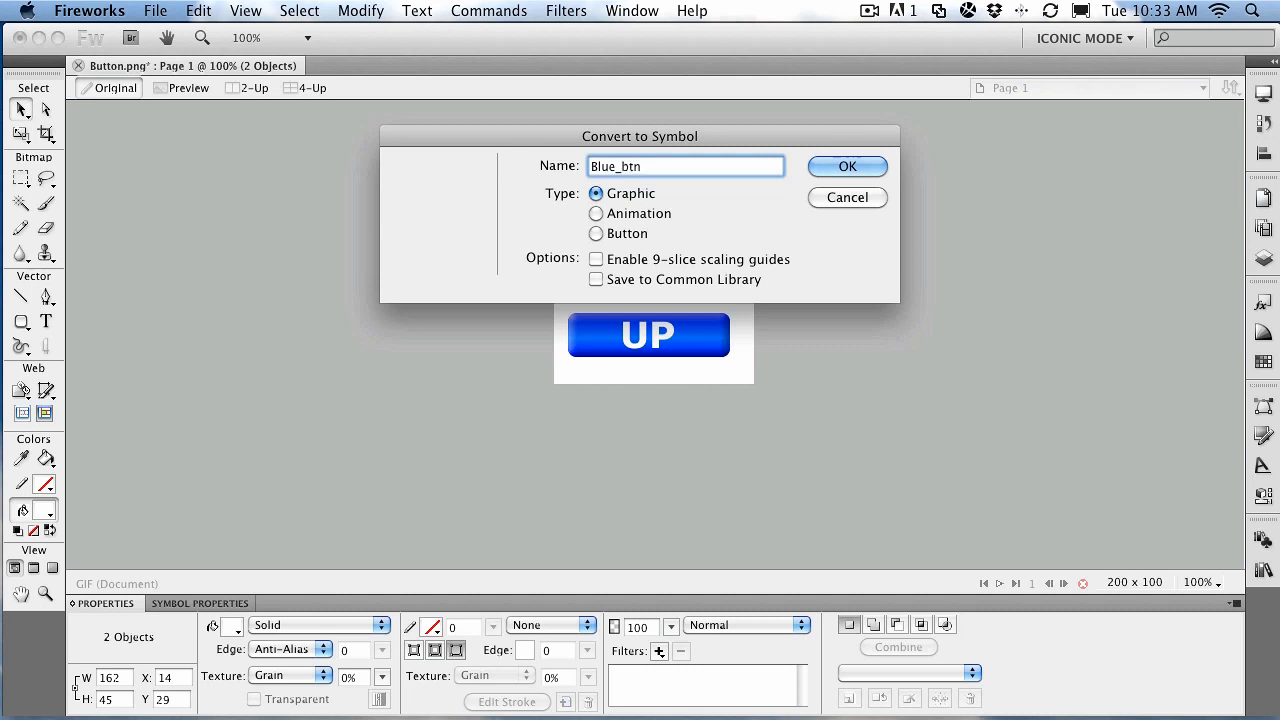
{"action": "left_click", "coordinate": [596, 232]}
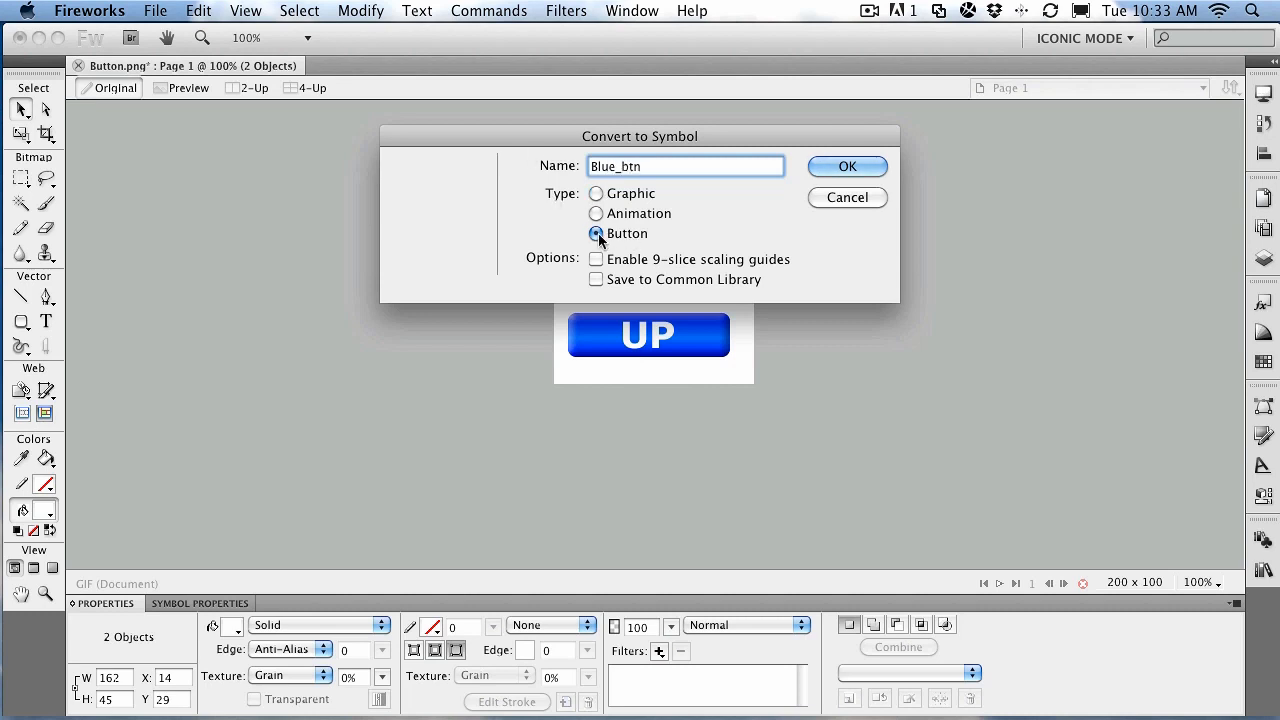
{"action": "mouse_move", "coordinate": [660, 224]}
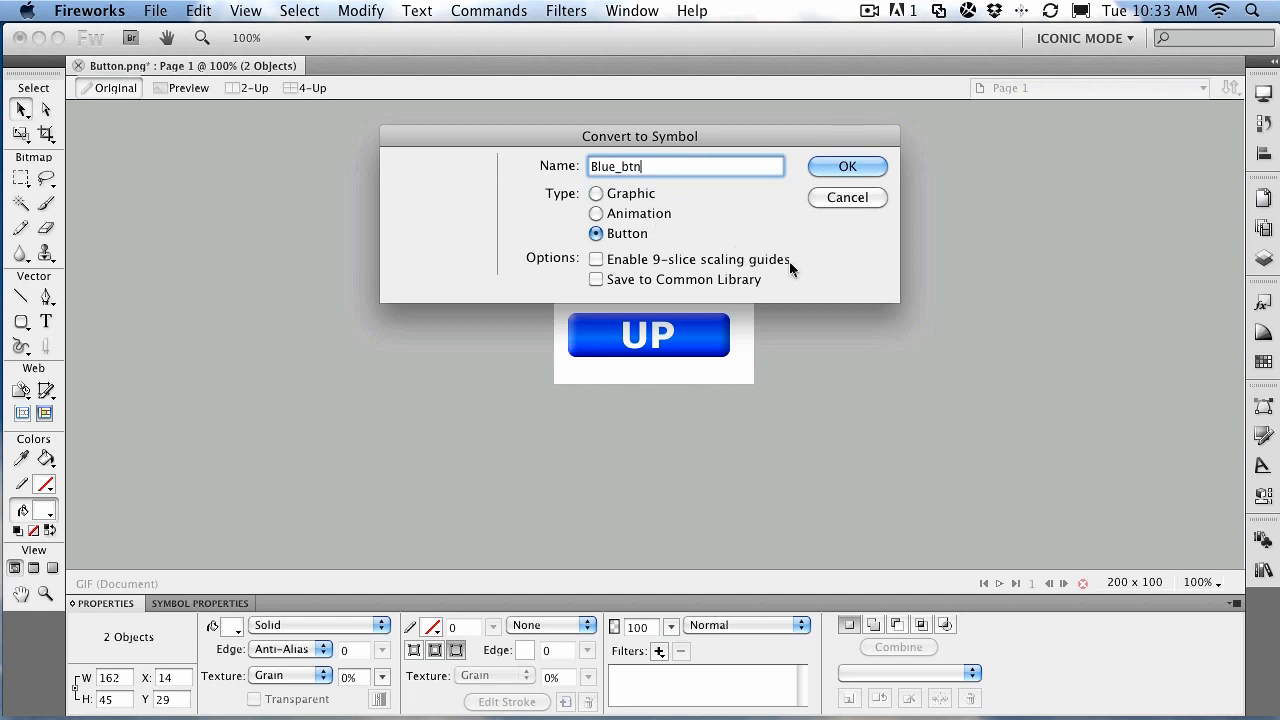
{"action": "mouse_move", "coordinate": [728, 298]}
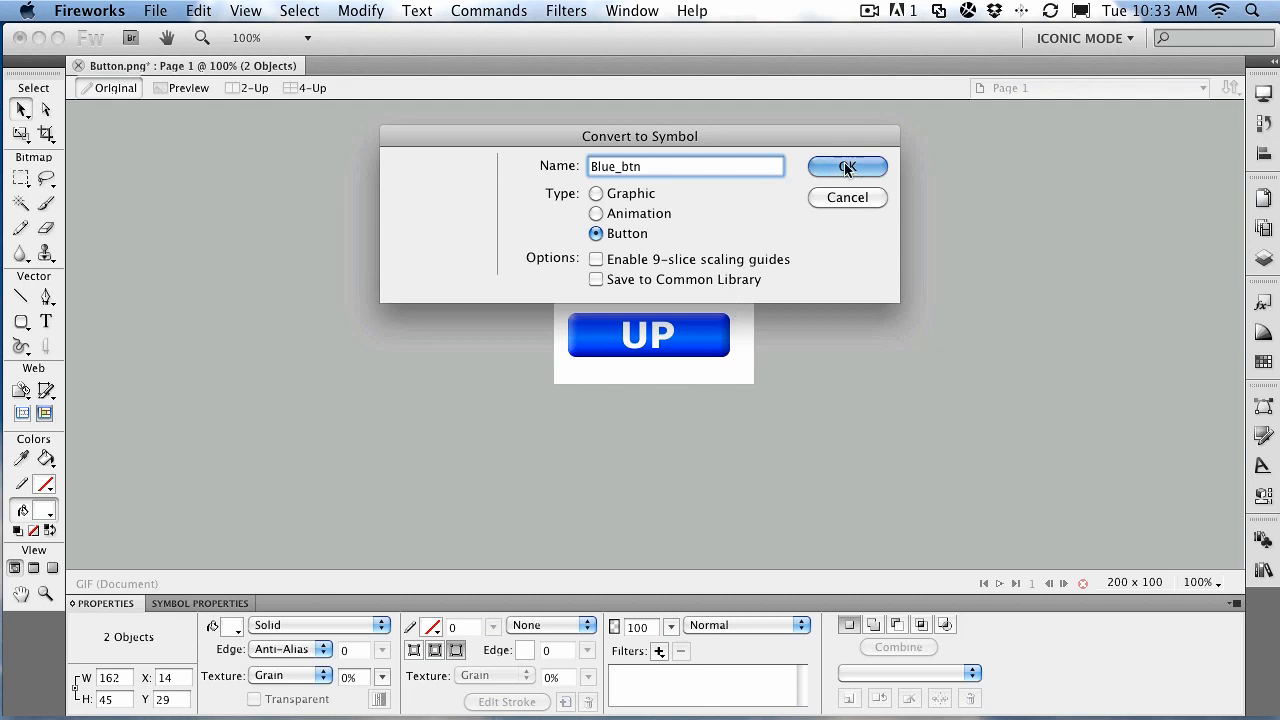
{"action": "left_click", "coordinate": [846, 166]}
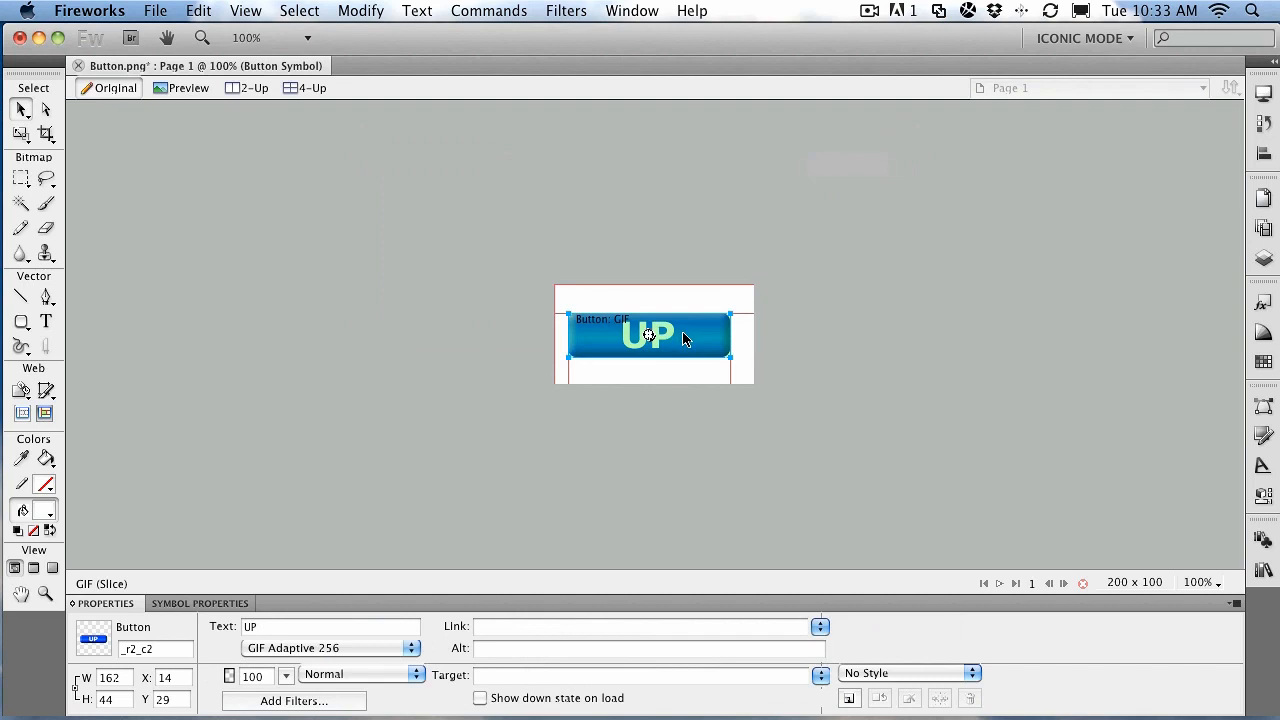
{"action": "mouse_move", "coordinate": [702, 344]}
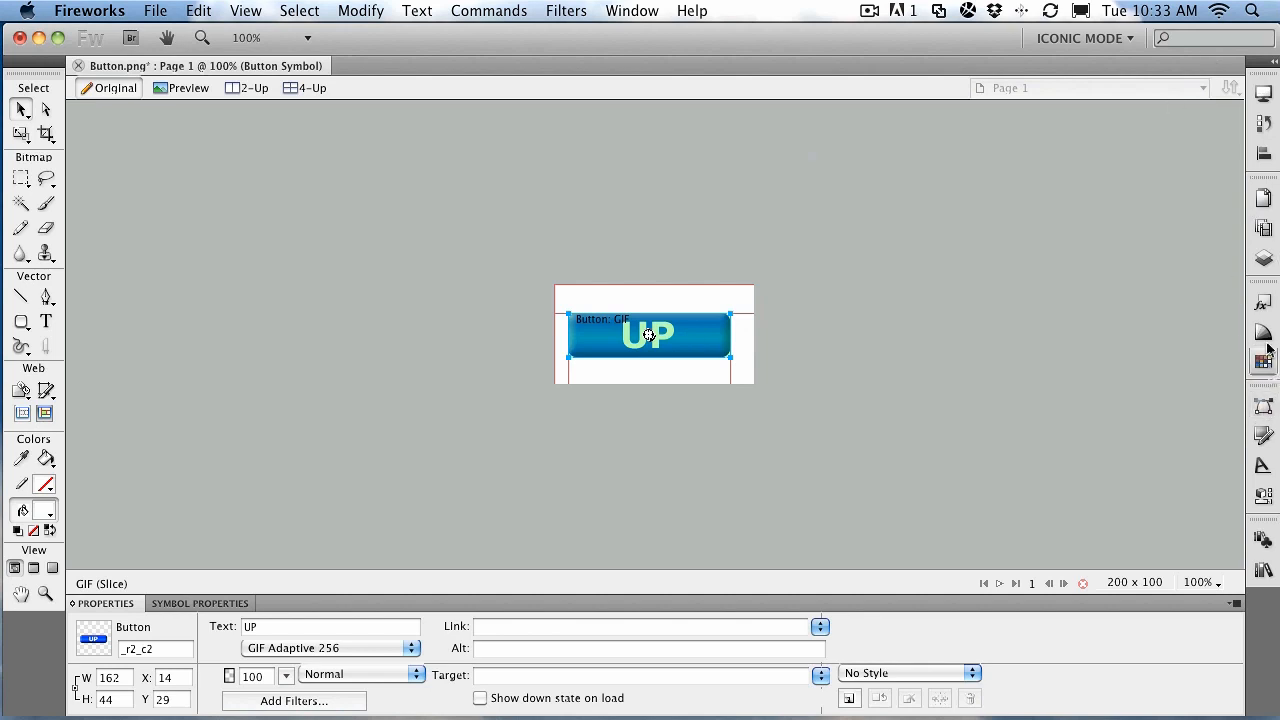
Show the Layers panel with the Web Layer and reselect the button symbol on the canvas
{"action": "left_click", "coordinate": [1264, 258]}
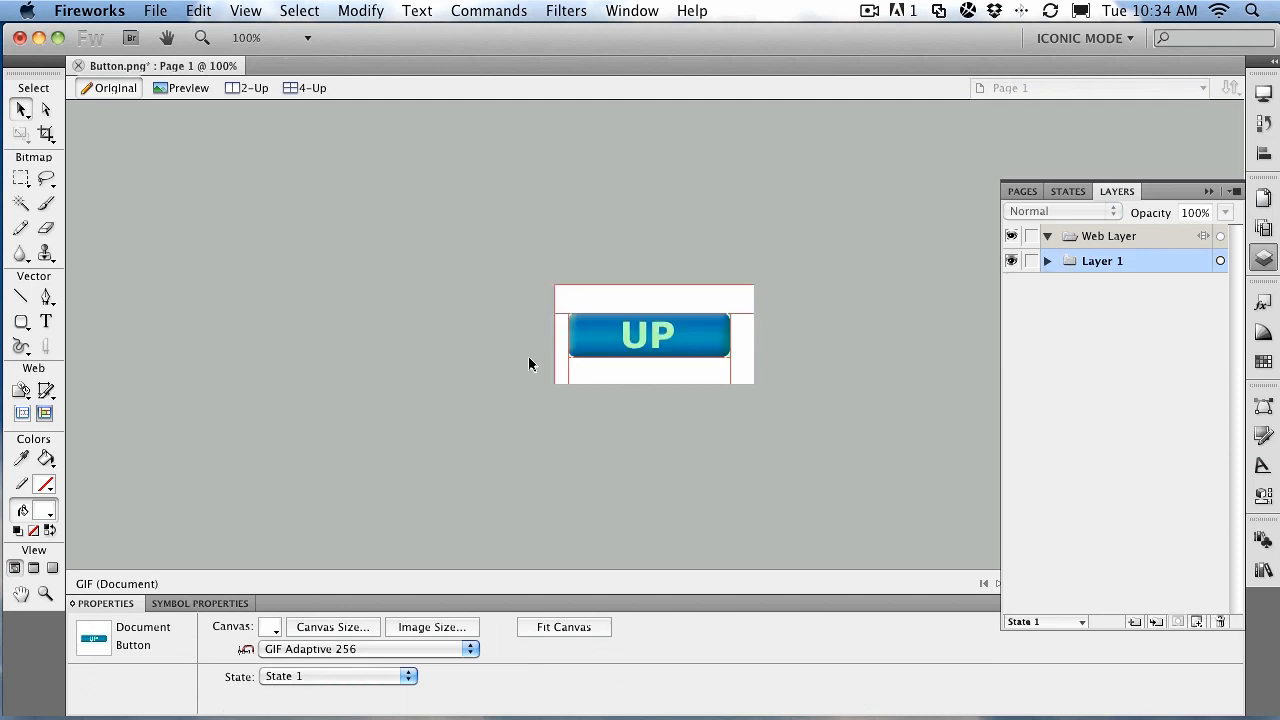
{"action": "mouse_move", "coordinate": [562, 292]}
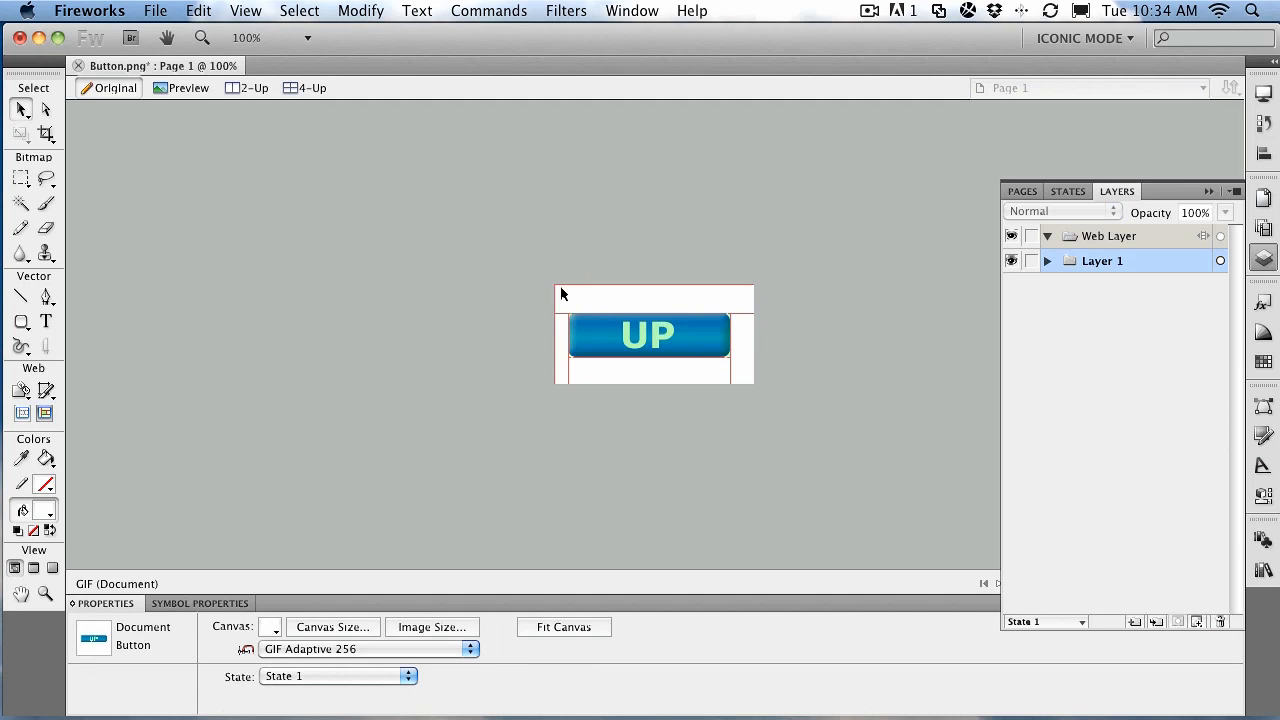
{"action": "mouse_move", "coordinate": [592, 370]}
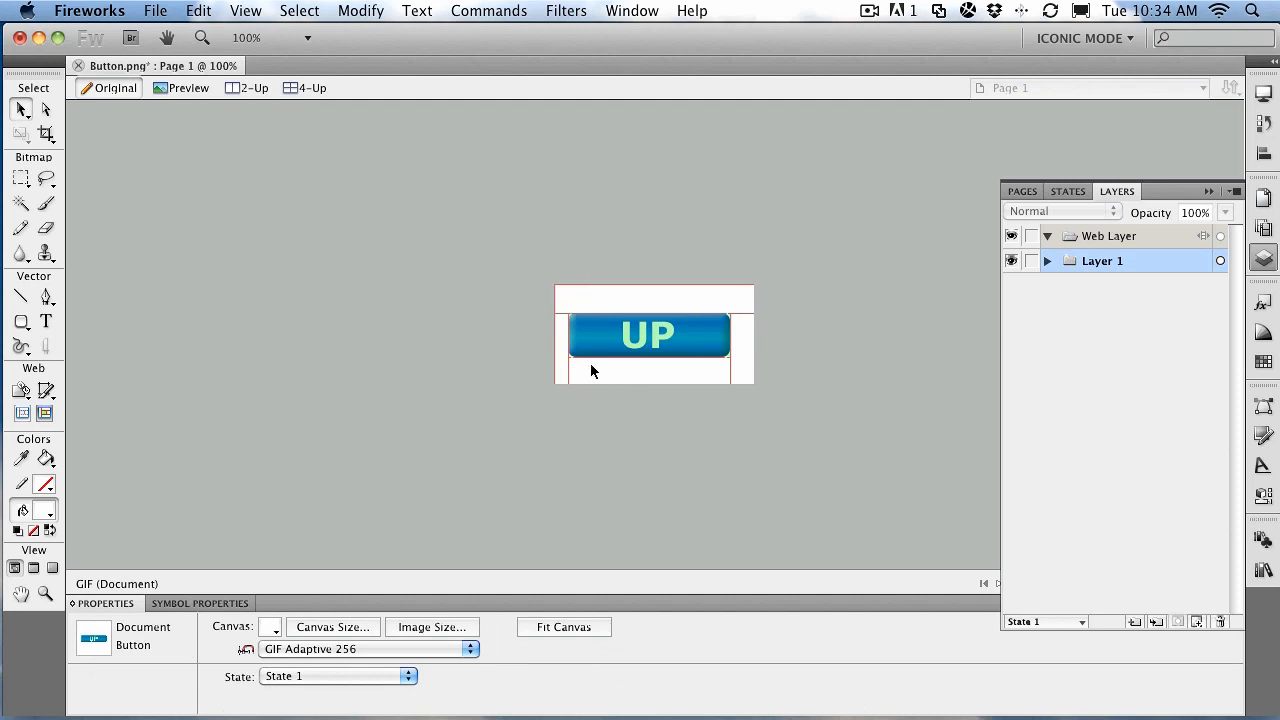
{"action": "left_click", "coordinate": [648, 334]}
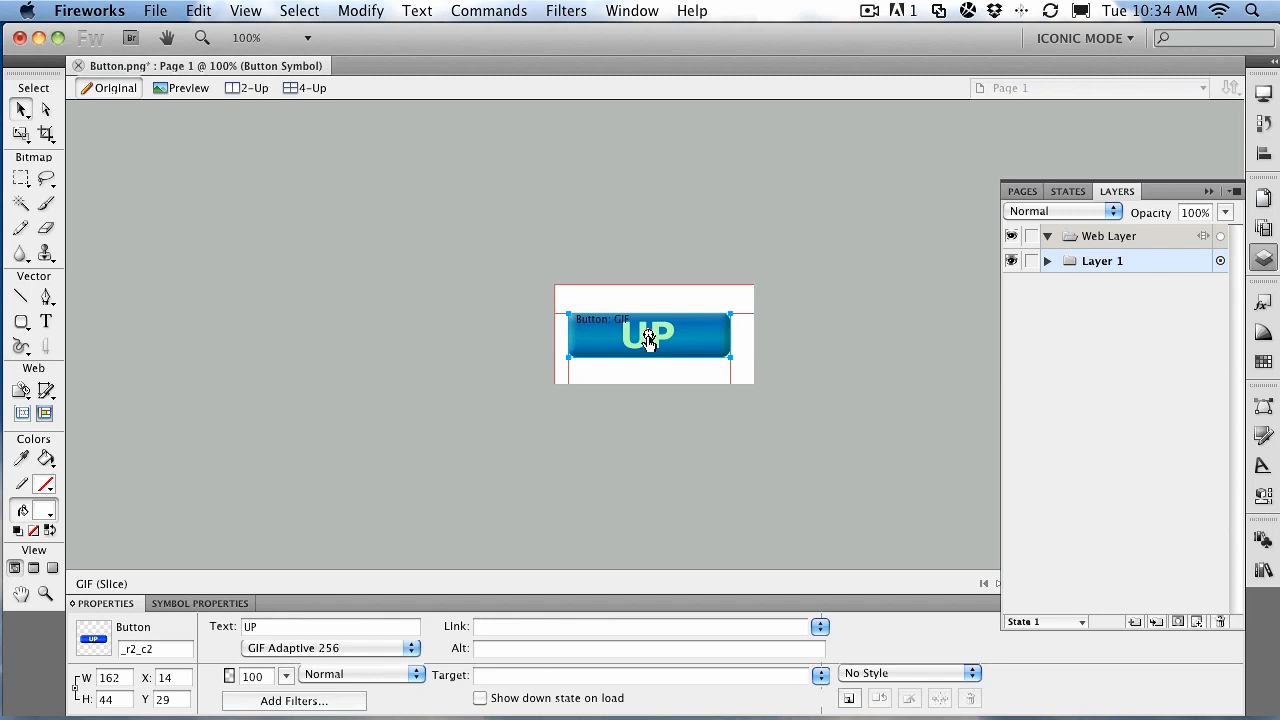
{"action": "mouse_move", "coordinate": [504, 620]}
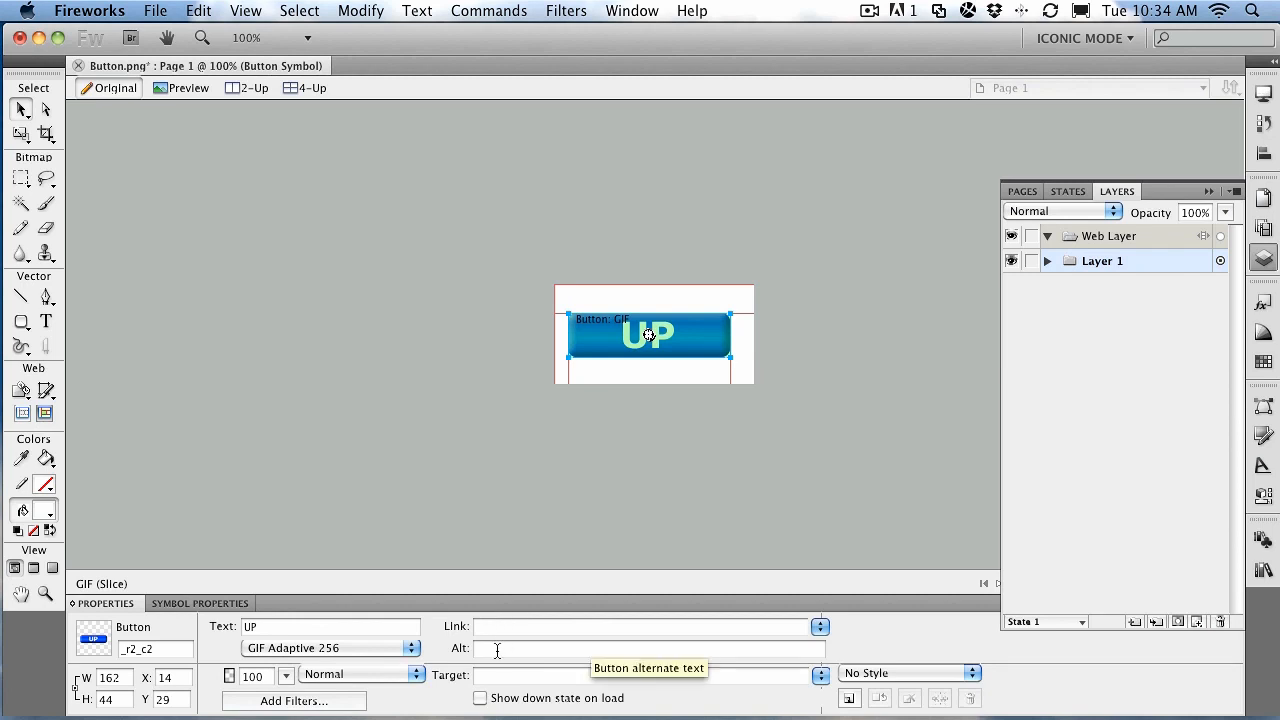
{"action": "mouse_move", "coordinate": [488, 676]}
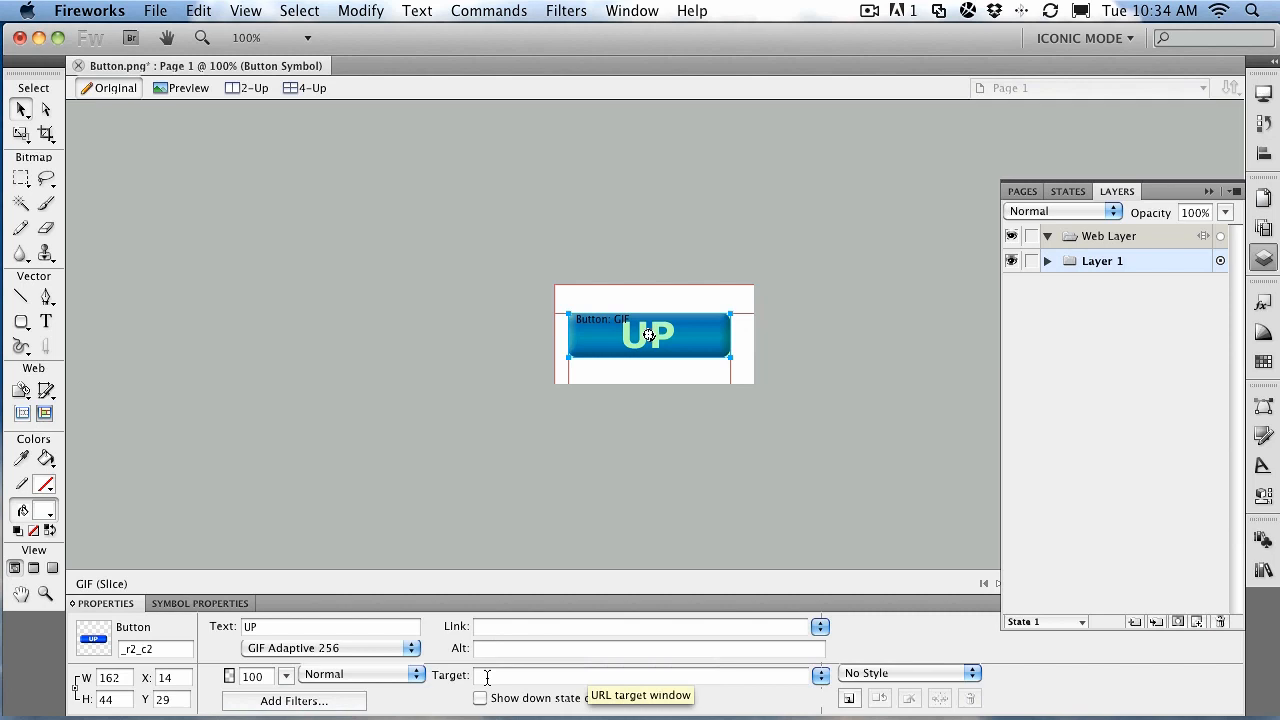
{"action": "mouse_move", "coordinate": [504, 488]}
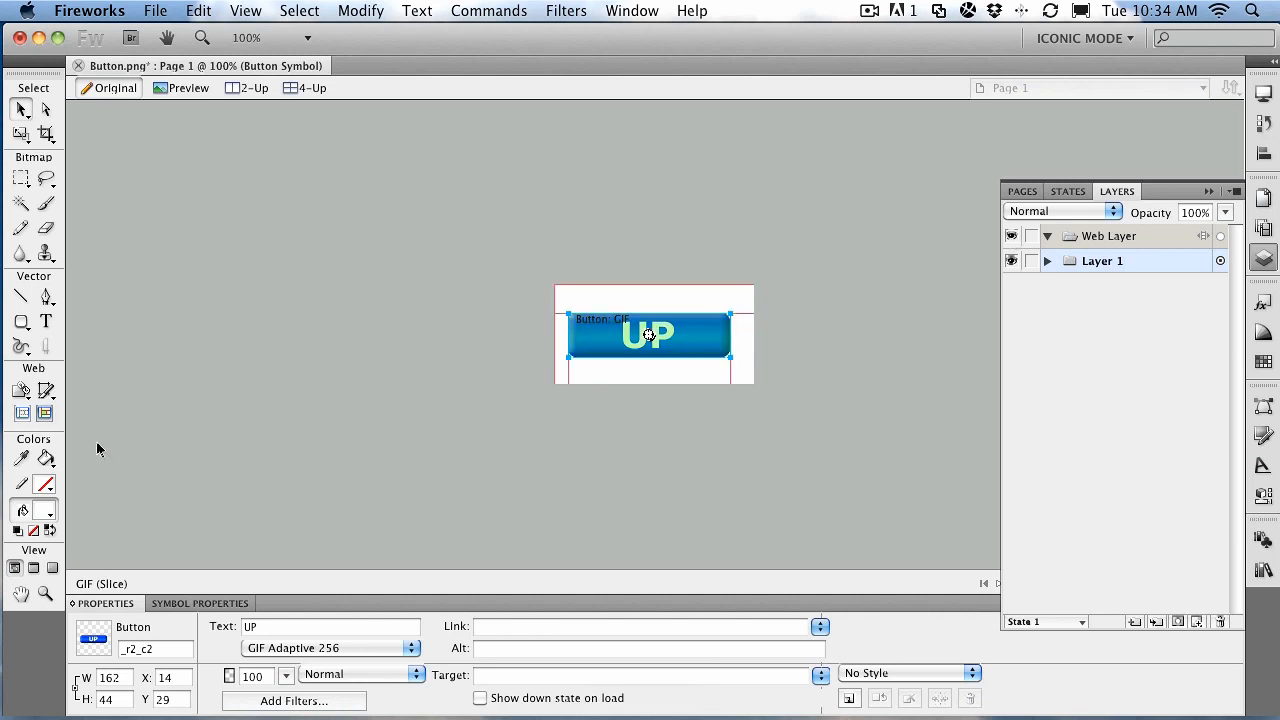
{"action": "mouse_move", "coordinate": [148, 456]}
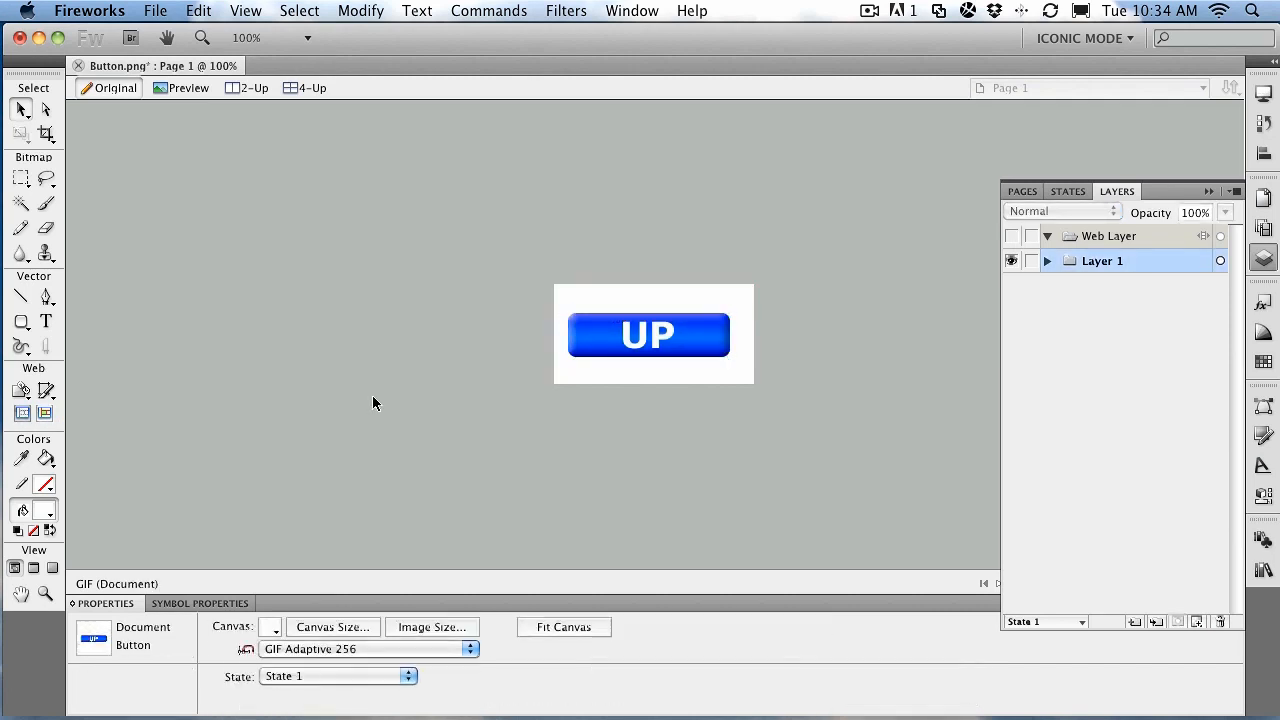
{"action": "left_click", "coordinate": [648, 334]}
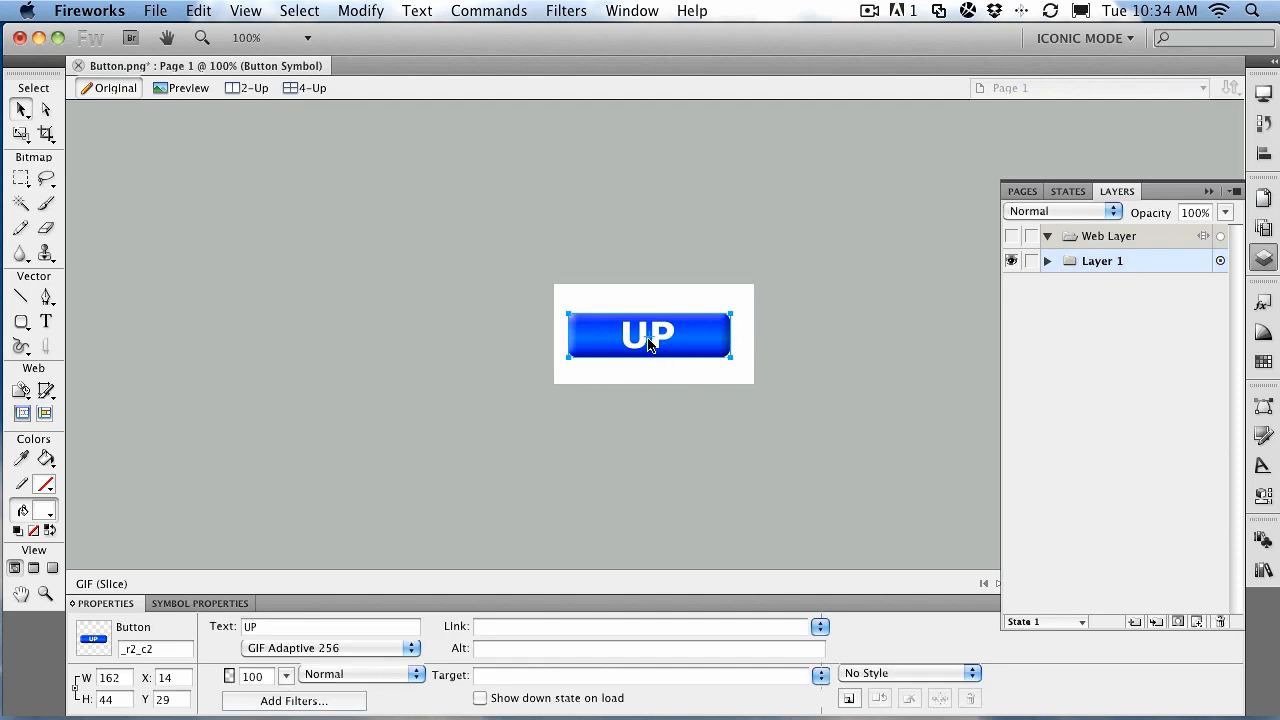
{"action": "mouse_move", "coordinate": [260, 344]}
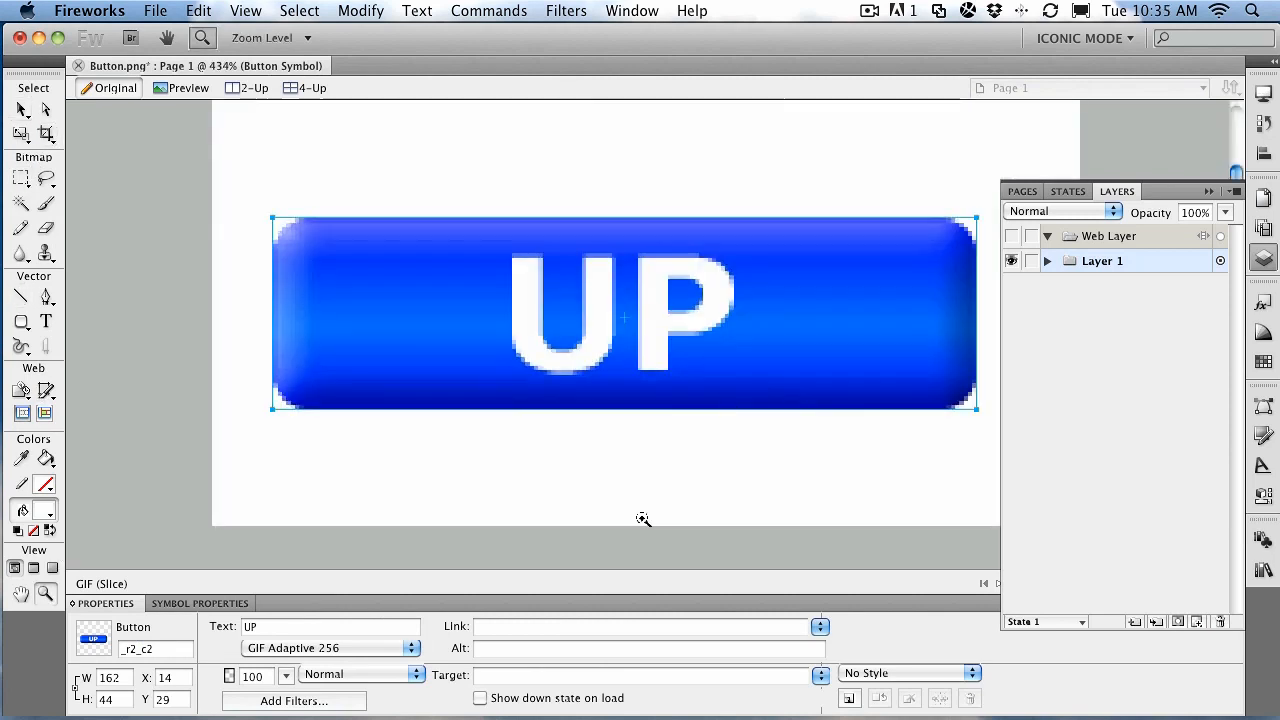
{"action": "mouse_move", "coordinate": [628, 332]}
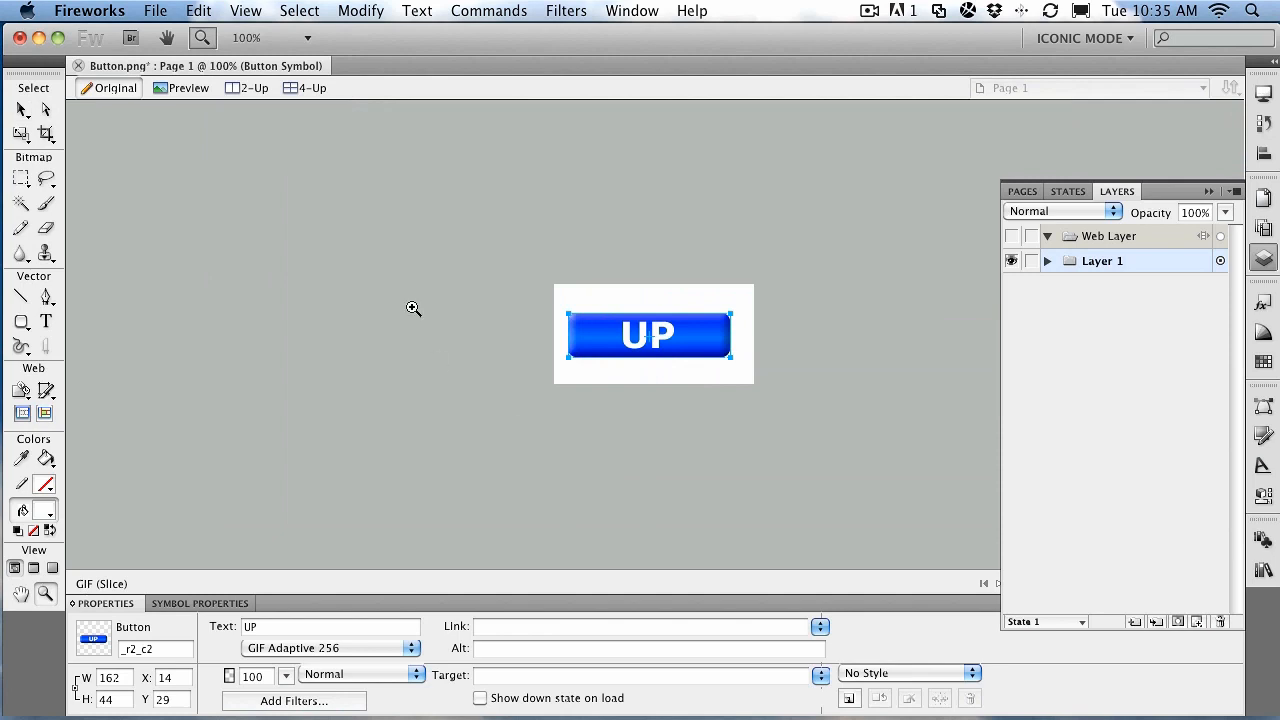
{"action": "left_click", "coordinate": [20, 110]}
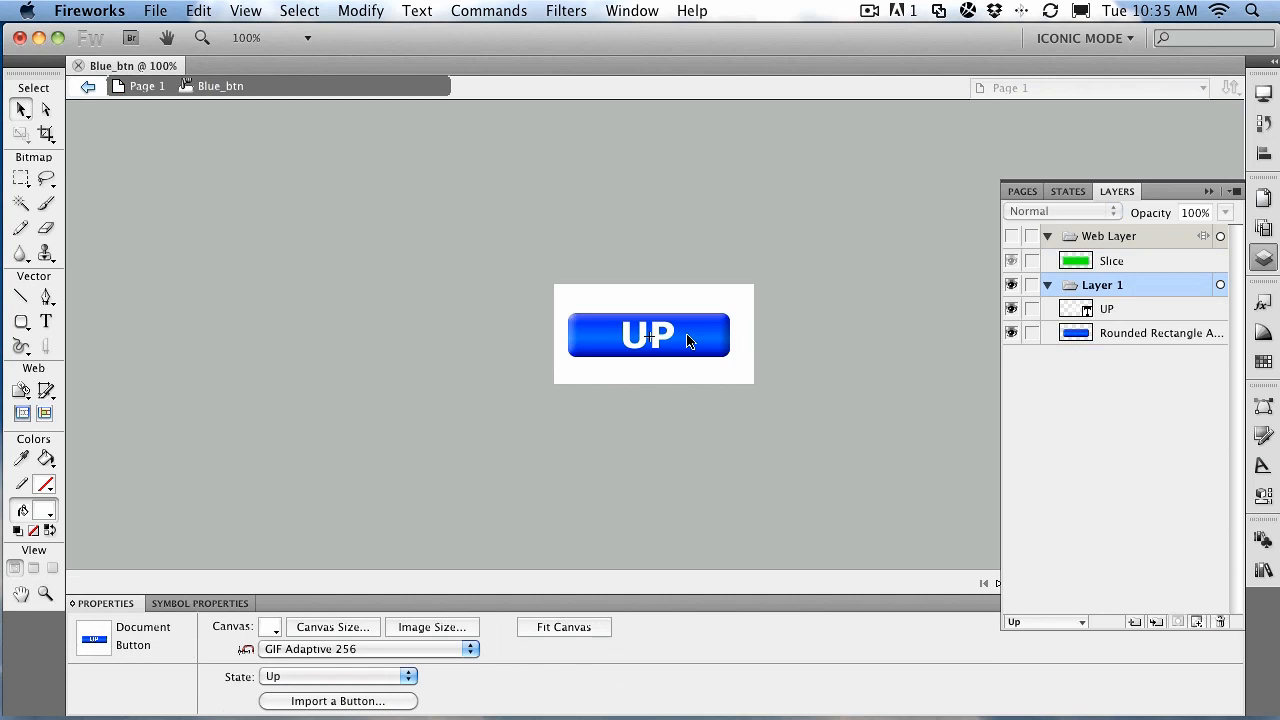
{"action": "mouse_move", "coordinate": [324, 660]}
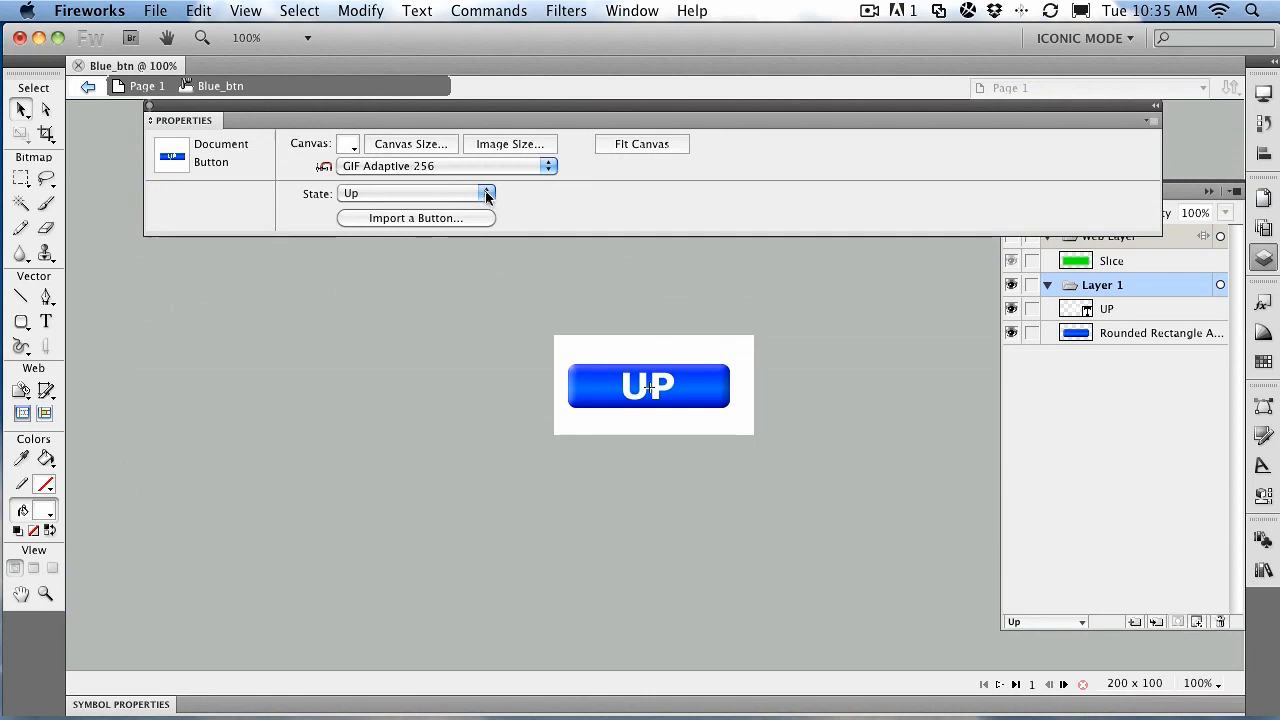
Review the button's State list (Up, Over, Down, Over While Down) leaving Up current
{"action": "left_click", "coordinate": [488, 192]}
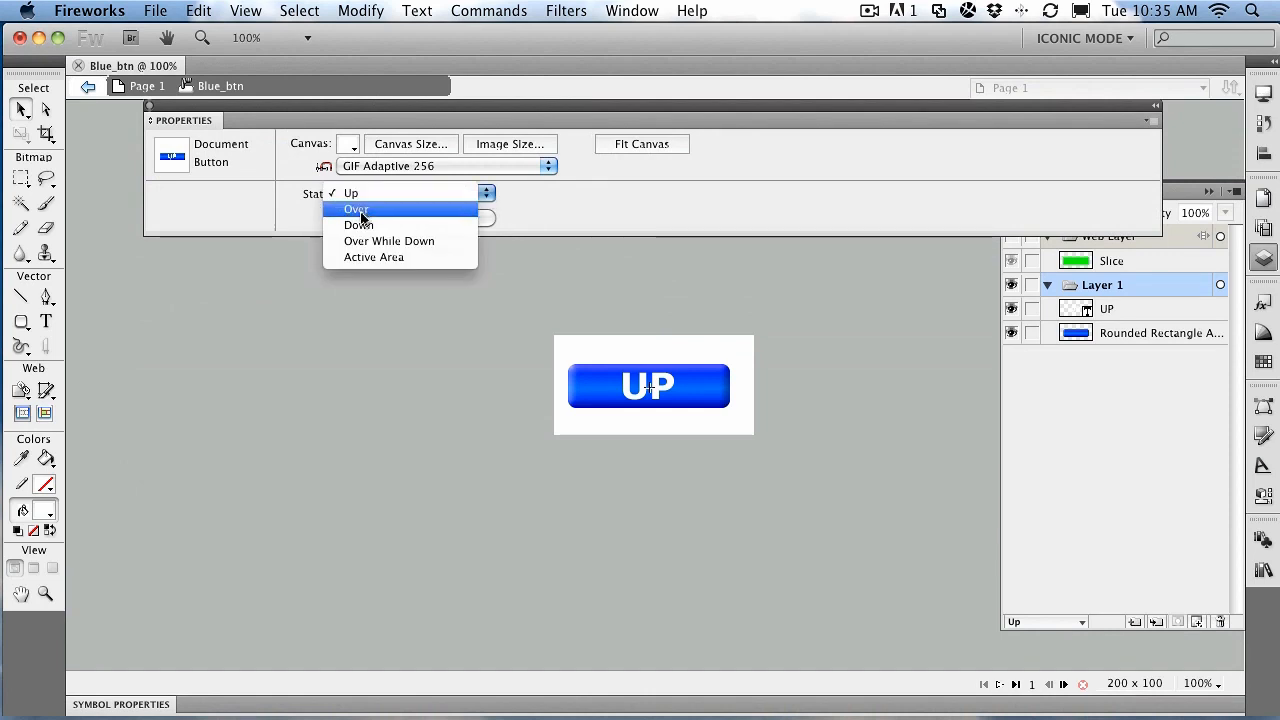
{"action": "mouse_move", "coordinate": [388, 240]}
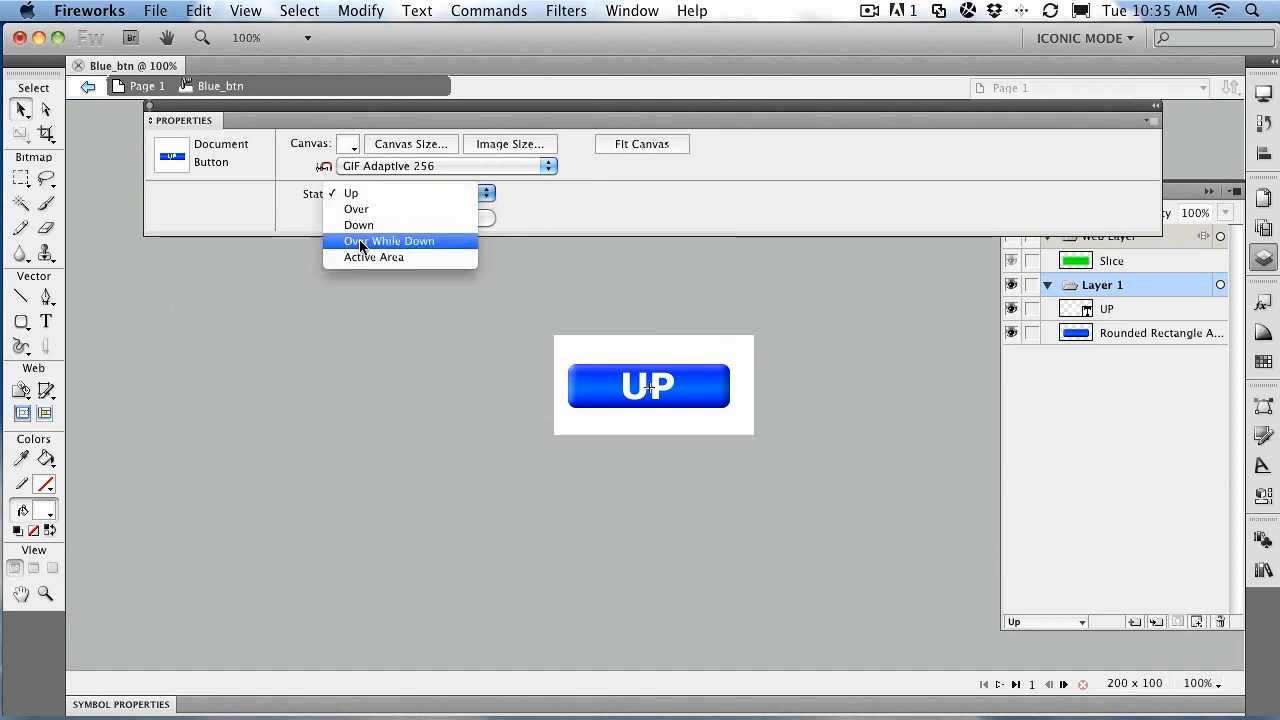
{"action": "mouse_move", "coordinate": [372, 256]}
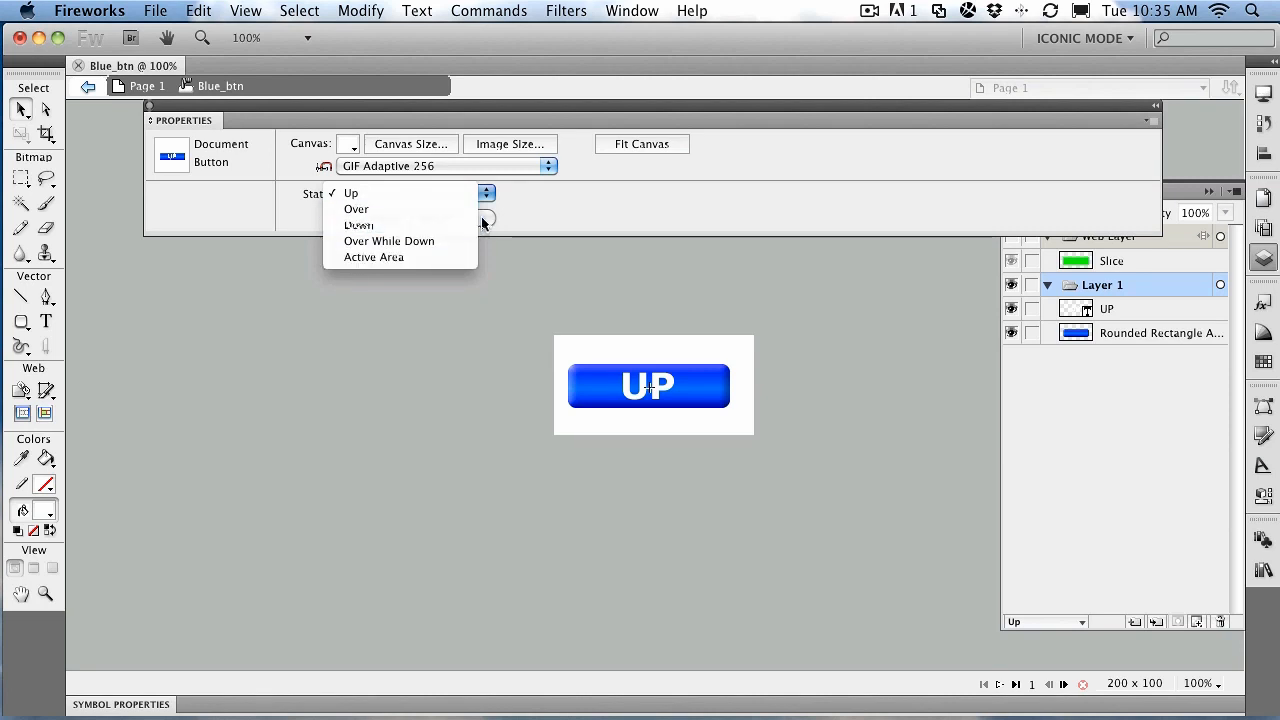
{"action": "left_click", "coordinate": [352, 192]}
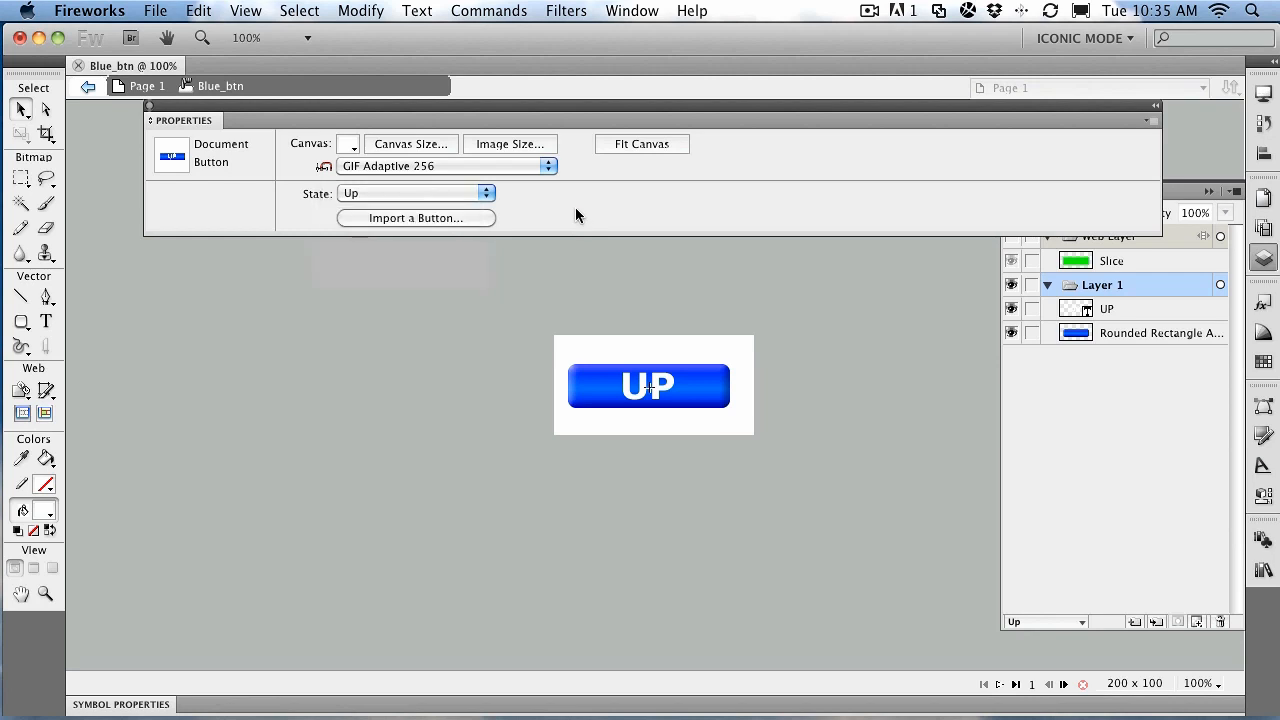
{"action": "left_click", "coordinate": [416, 192]}
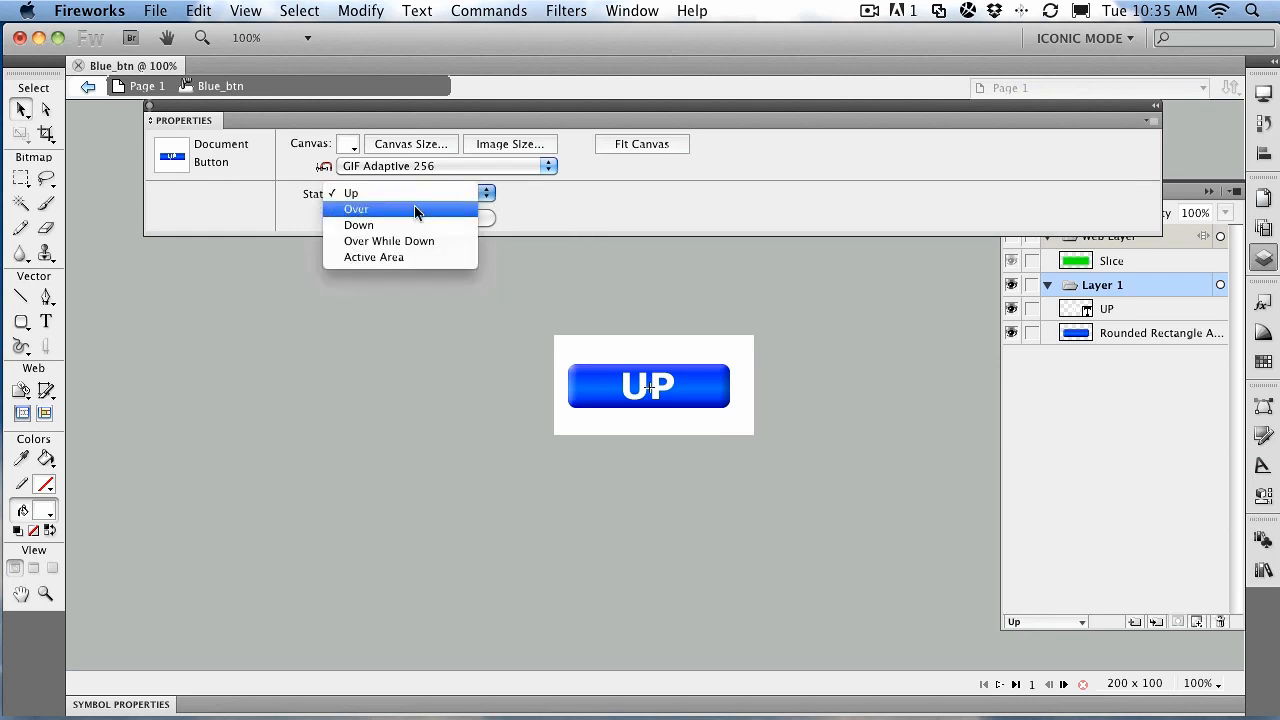
Switch to the Over state, copy the Up graphic into it and start editing its UP label
{"action": "left_click", "coordinate": [356, 208]}
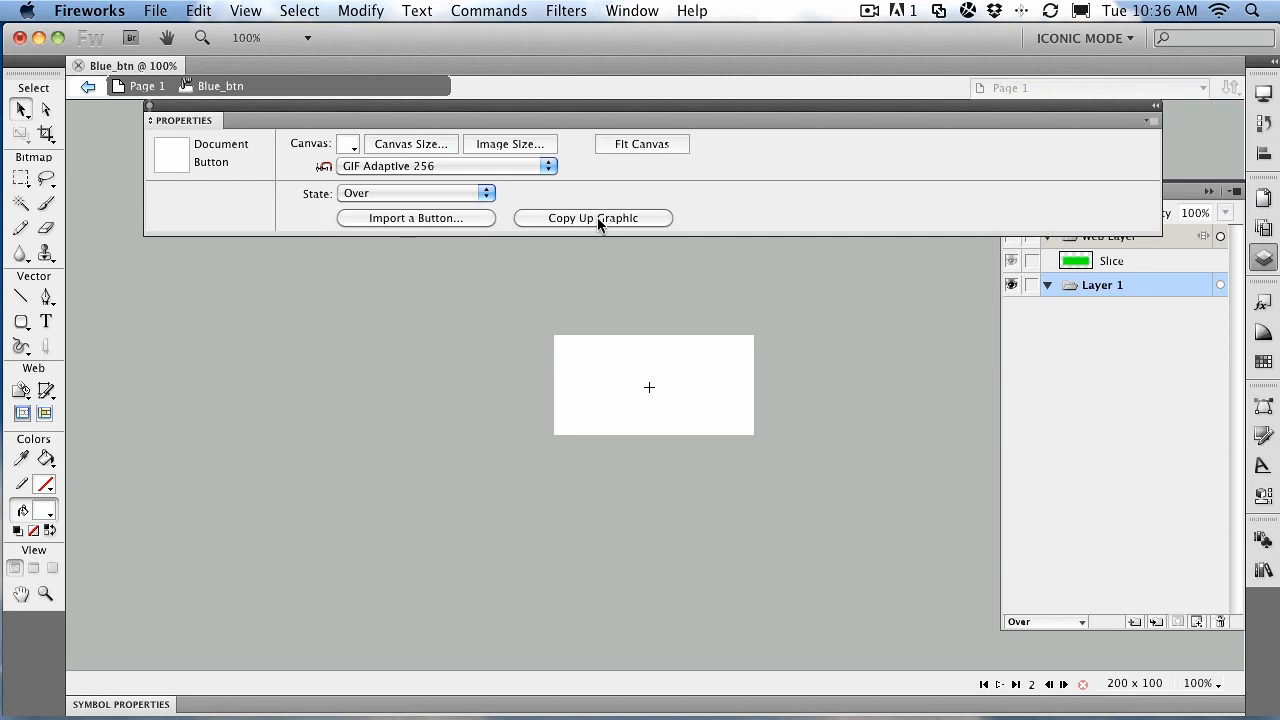
{"action": "left_click", "coordinate": [592, 218]}
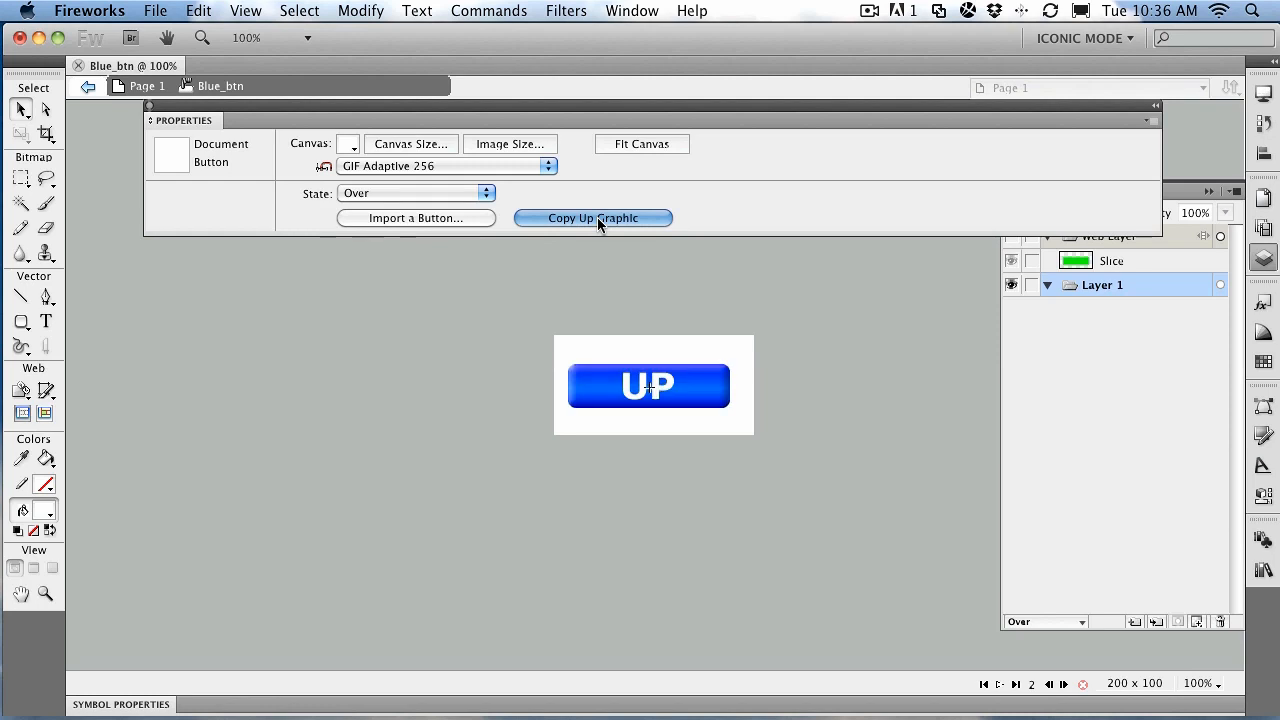
{"action": "left_click", "coordinate": [592, 218]}
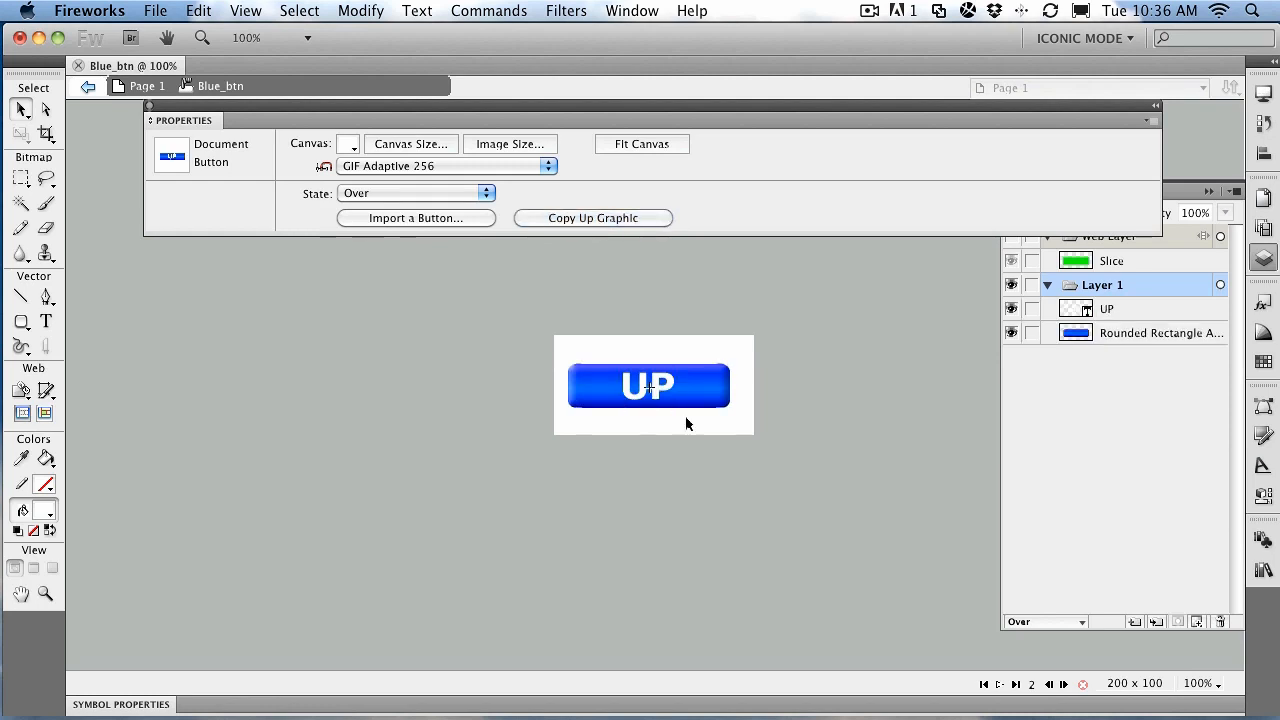
{"action": "mouse_move", "coordinate": [708, 430]}
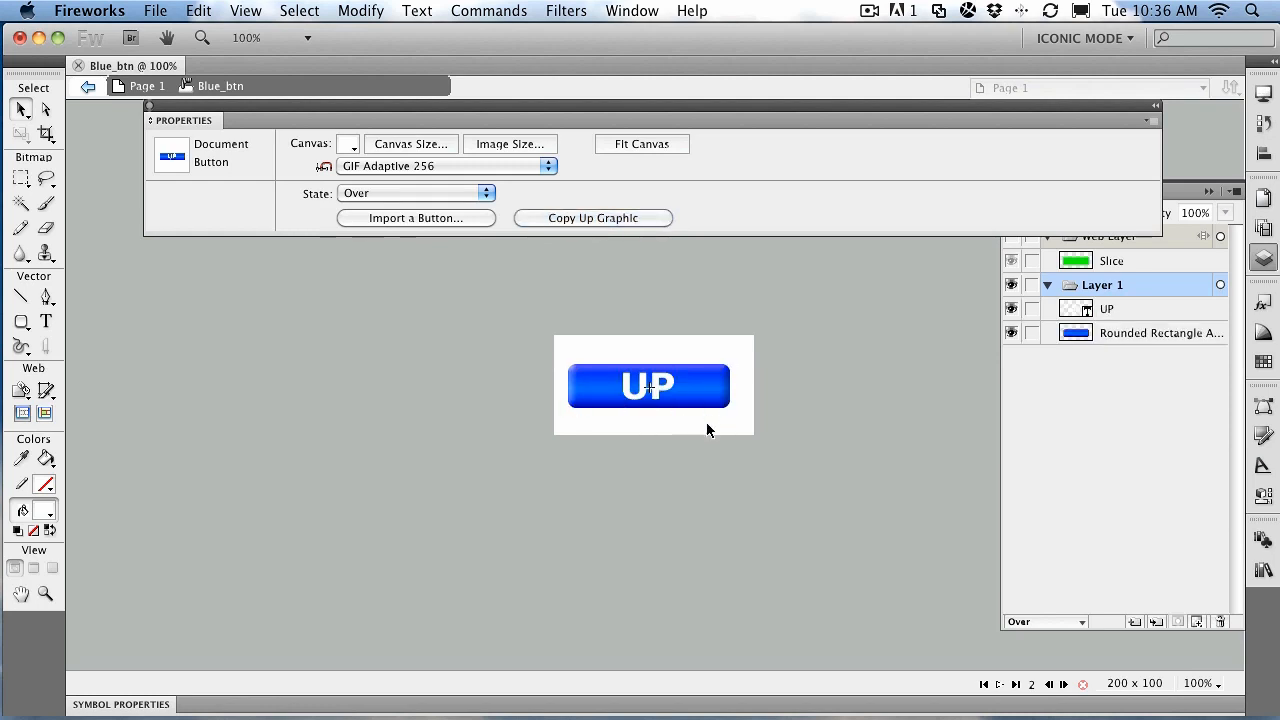
{"action": "left_click", "coordinate": [648, 388]}
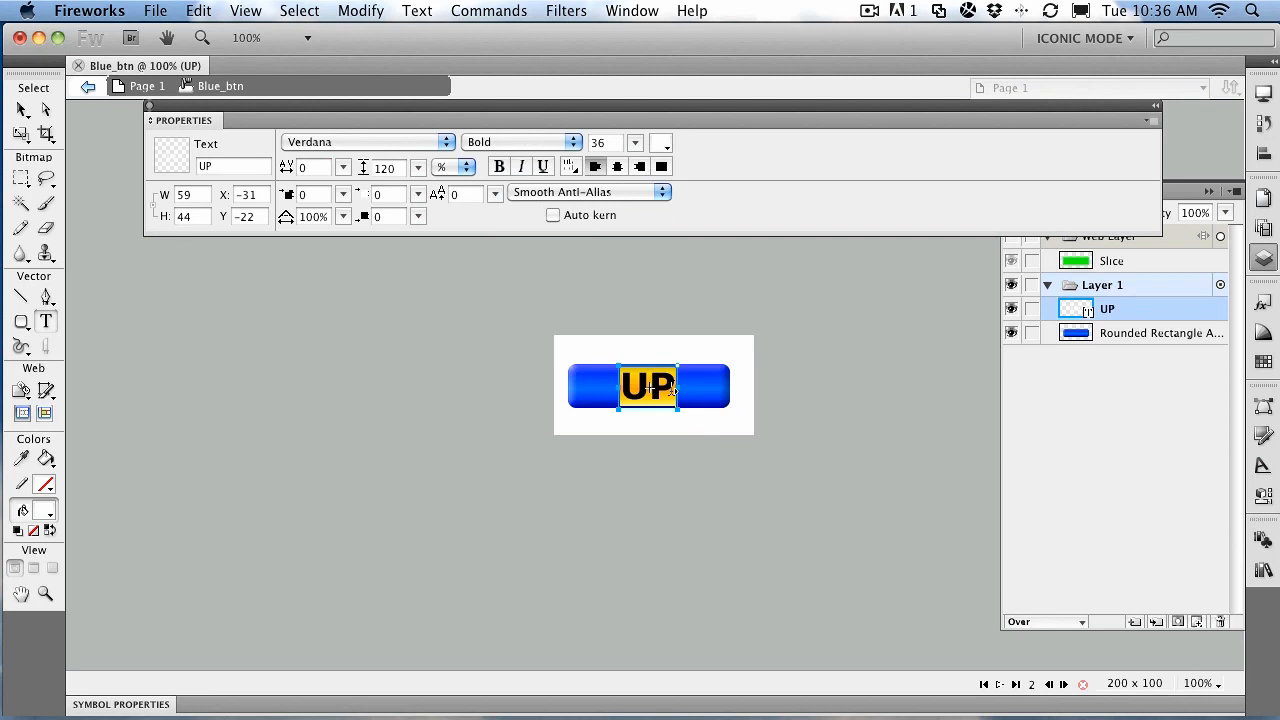
Relabel the Over state OVER only, then adjust the rectangle's Inner Bevel for a lighter look
{"action": "type", "text": "OVER"}
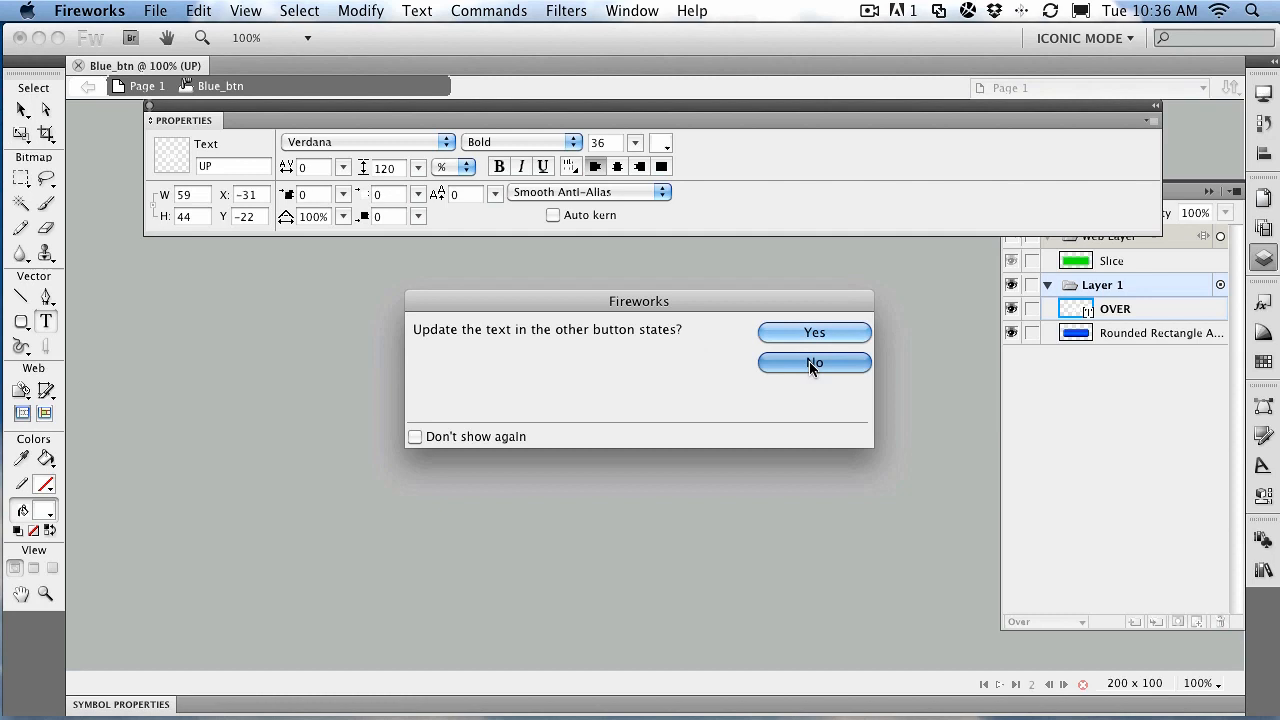
{"action": "left_click", "coordinate": [814, 362]}
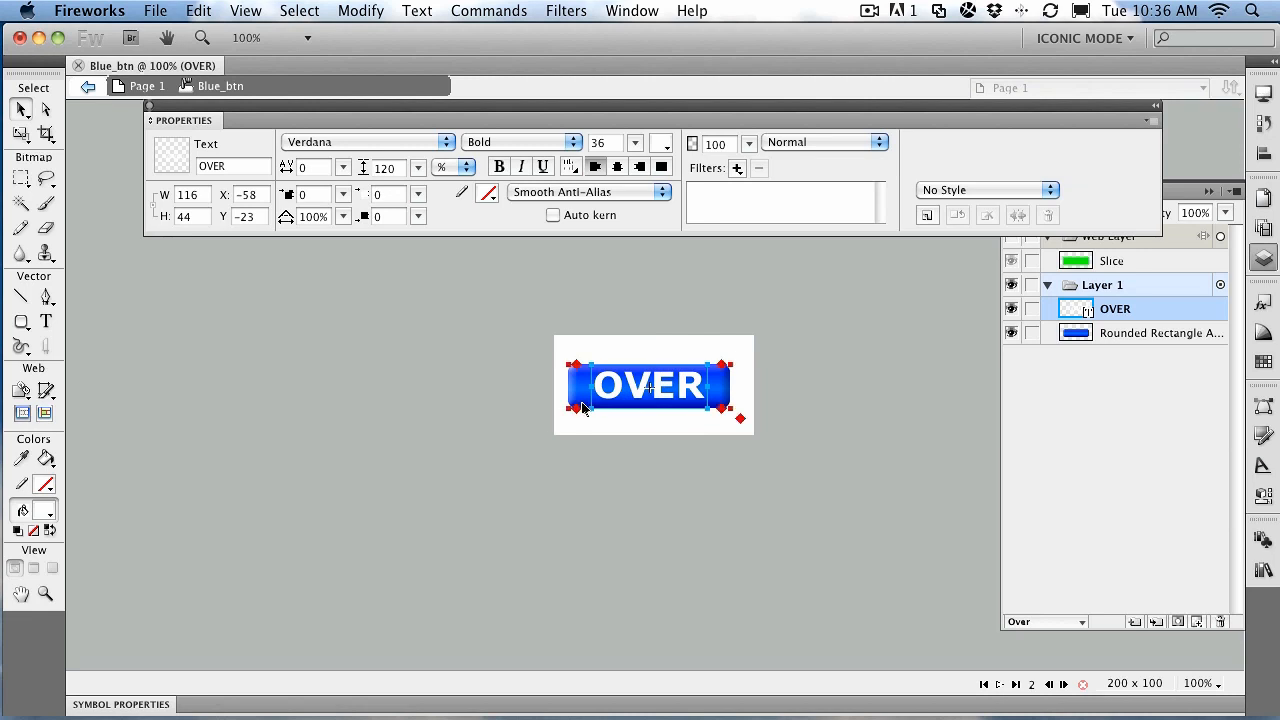
{"action": "left_click", "coordinate": [1160, 332]}
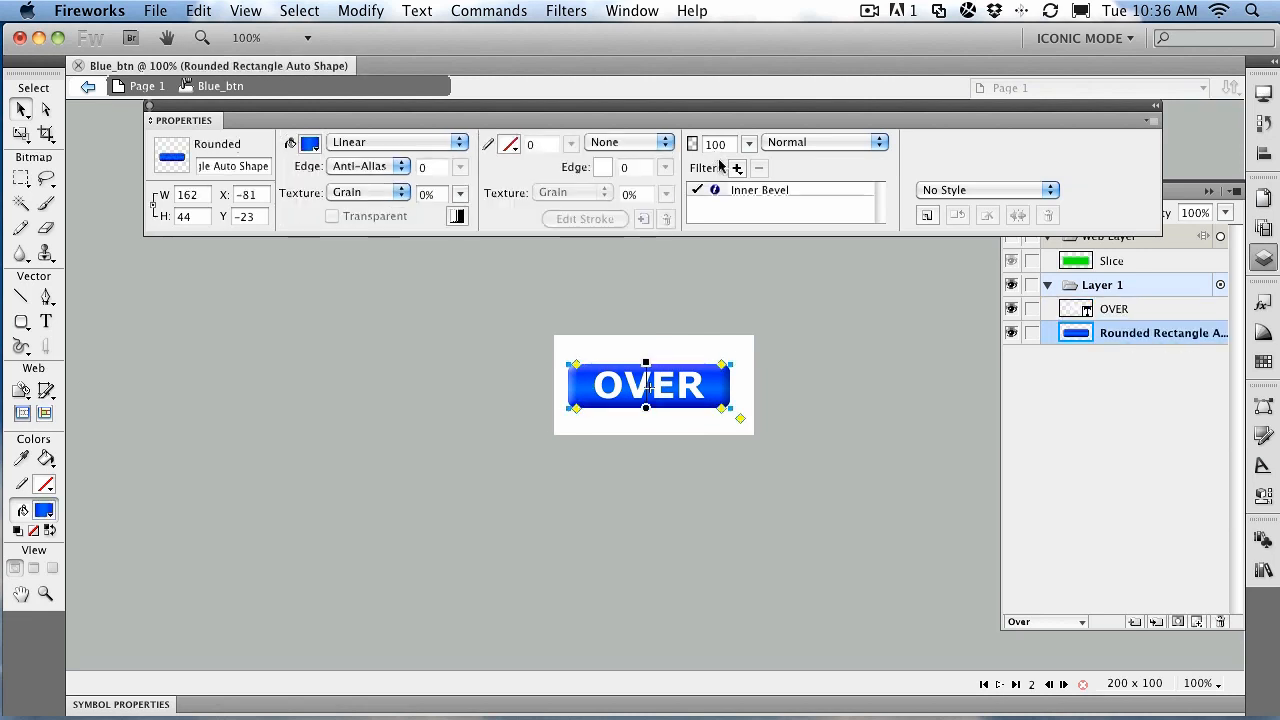
{"action": "left_click", "coordinate": [712, 188]}
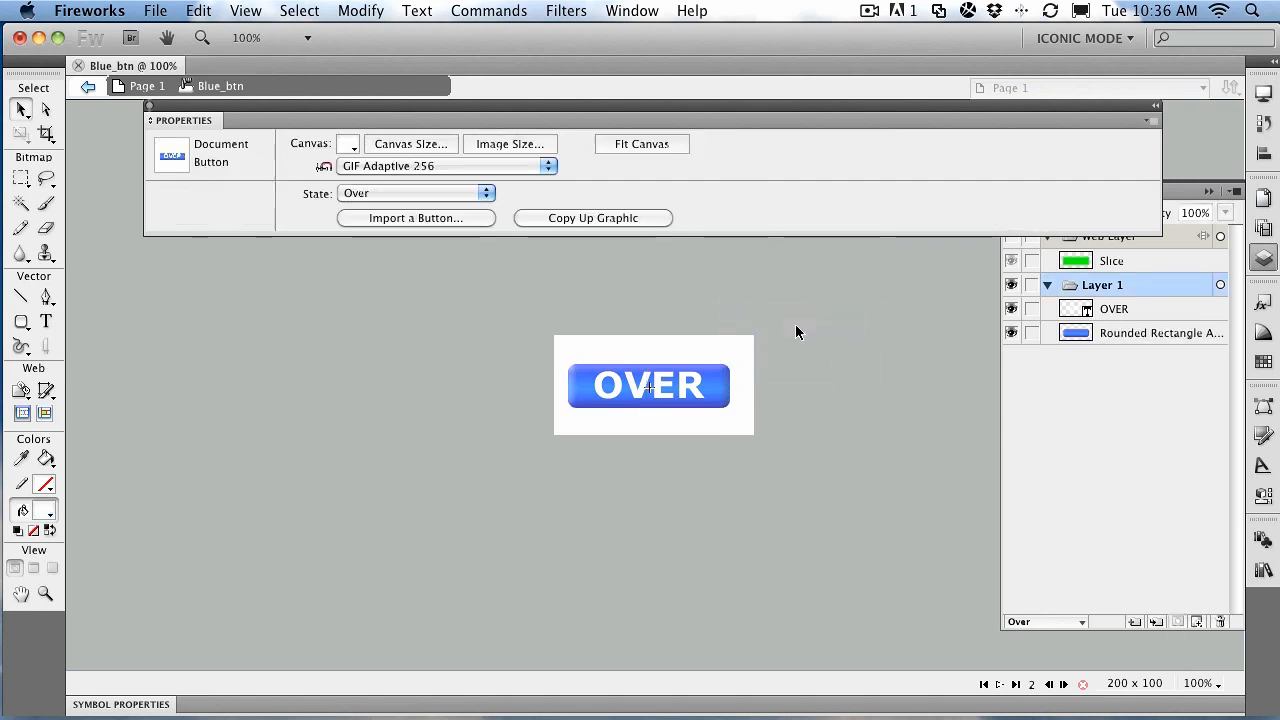
Switch to the Down state, copy the Over graphic and relabel it DOWN in that state only
{"action": "left_click", "coordinate": [648, 384]}
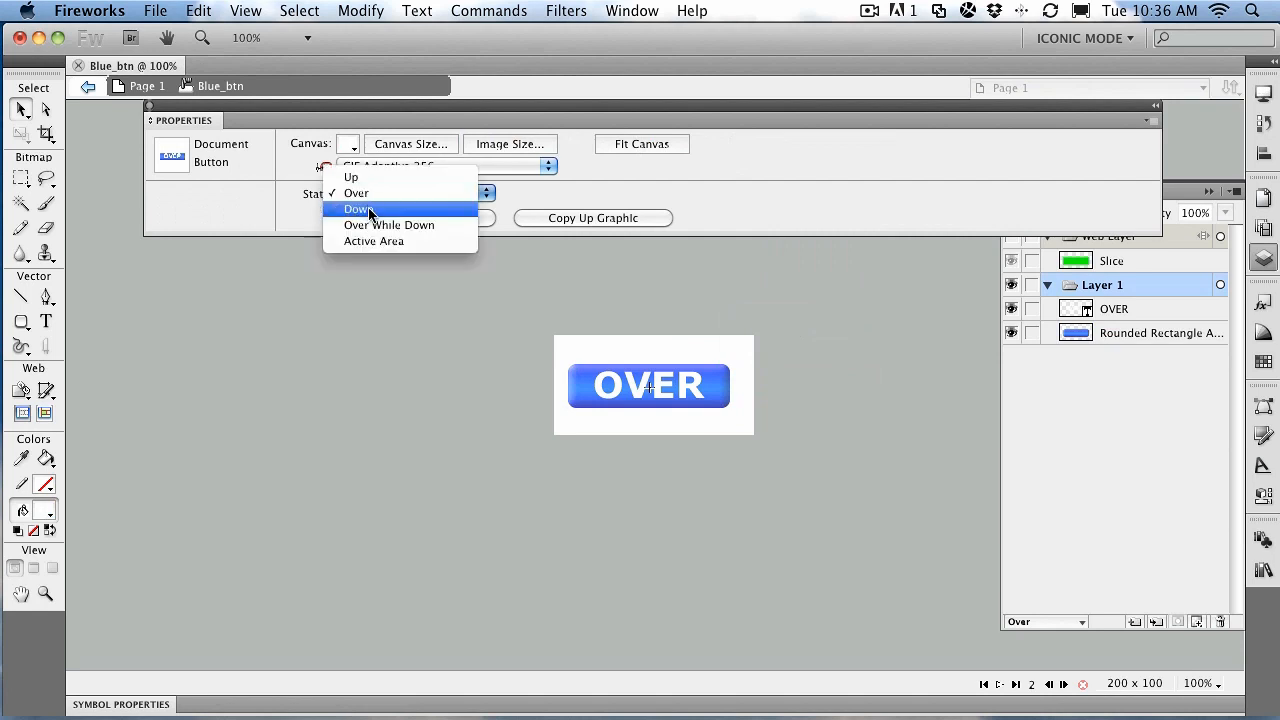
{"action": "left_click", "coordinate": [358, 210]}
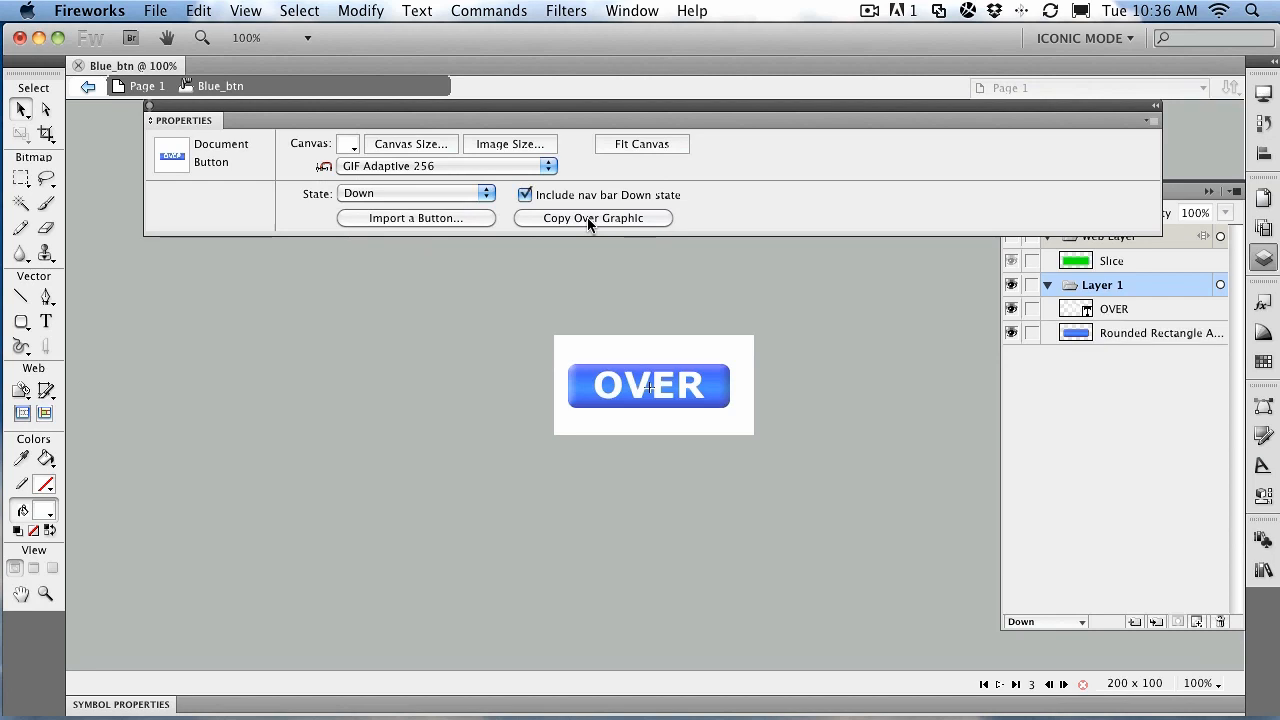
{"action": "left_click", "coordinate": [648, 386]}
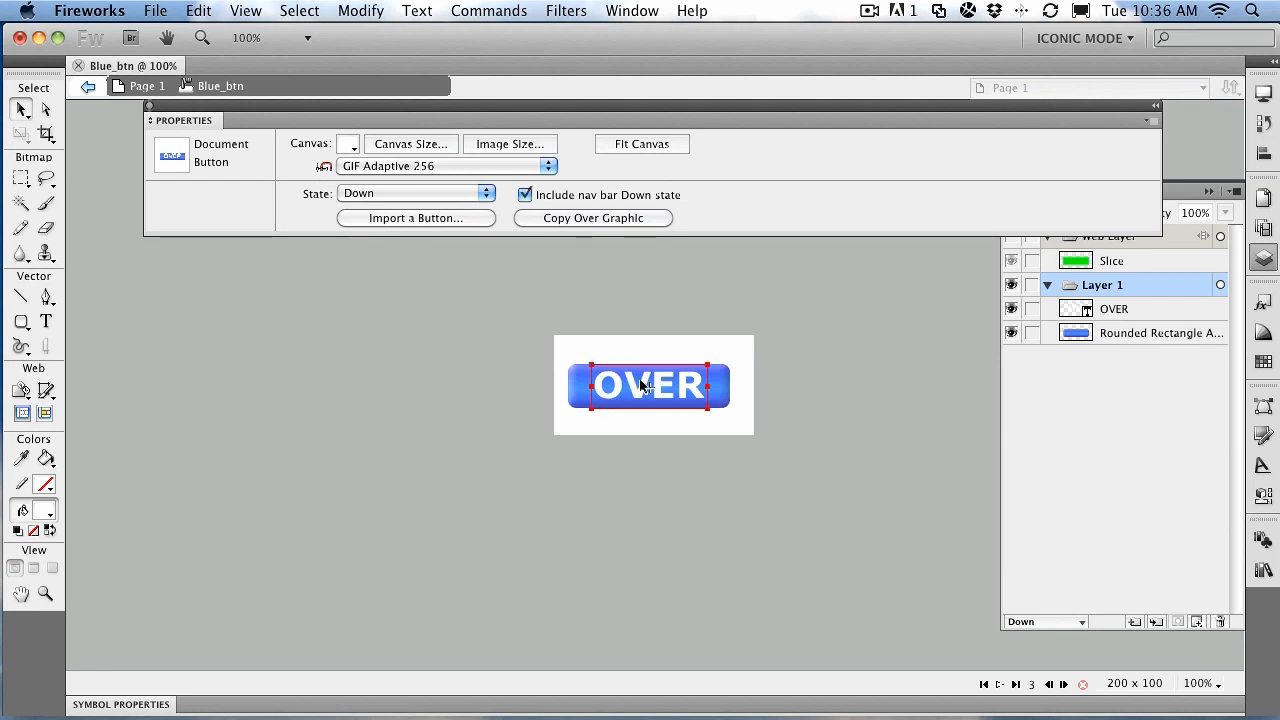
{"action": "double_click", "coordinate": [648, 386]}
{"action": "type", "text": "DOWN"}
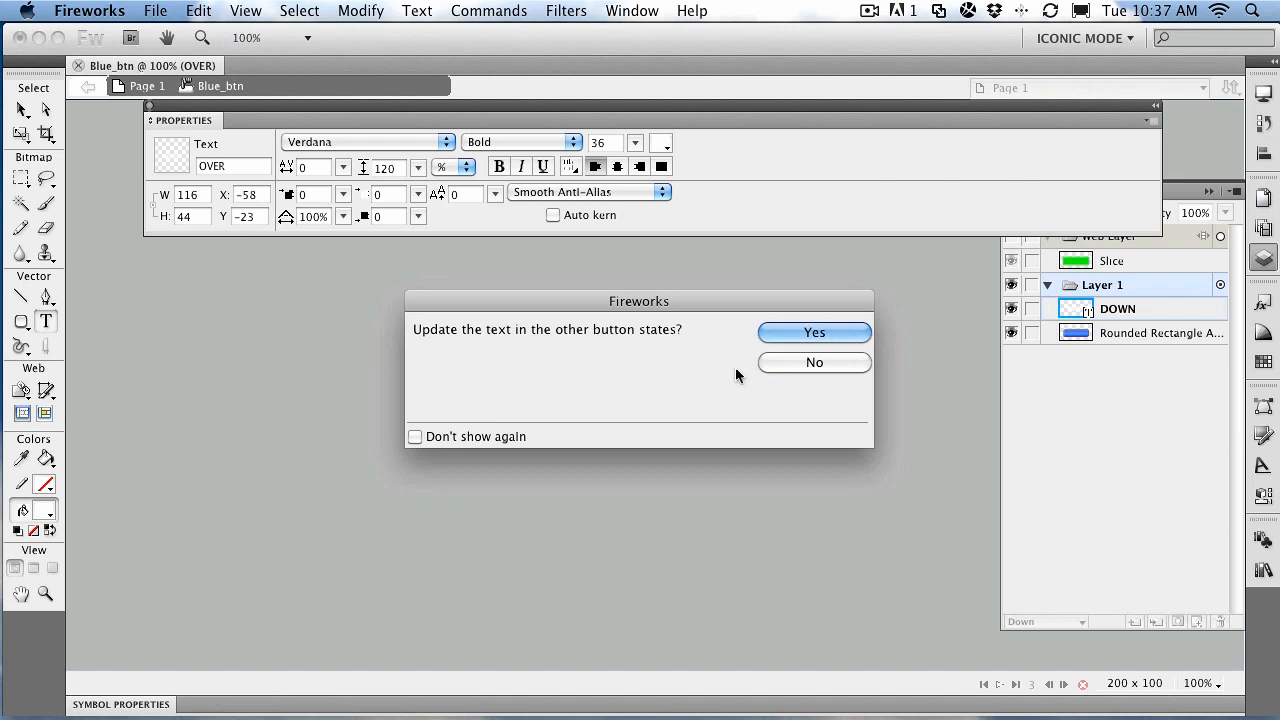
{"action": "left_click", "coordinate": [814, 332]}
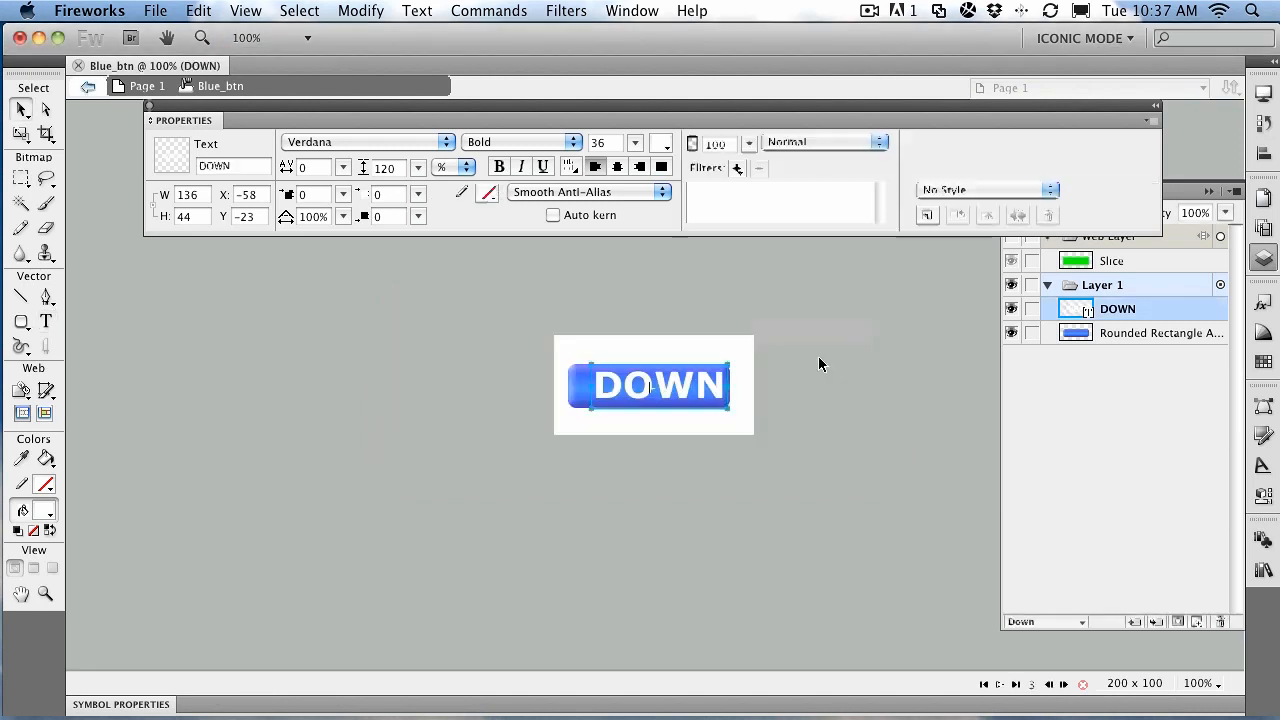
{"action": "left_click_drag", "start_coordinate": [656, 384], "coordinate": [648, 388]}
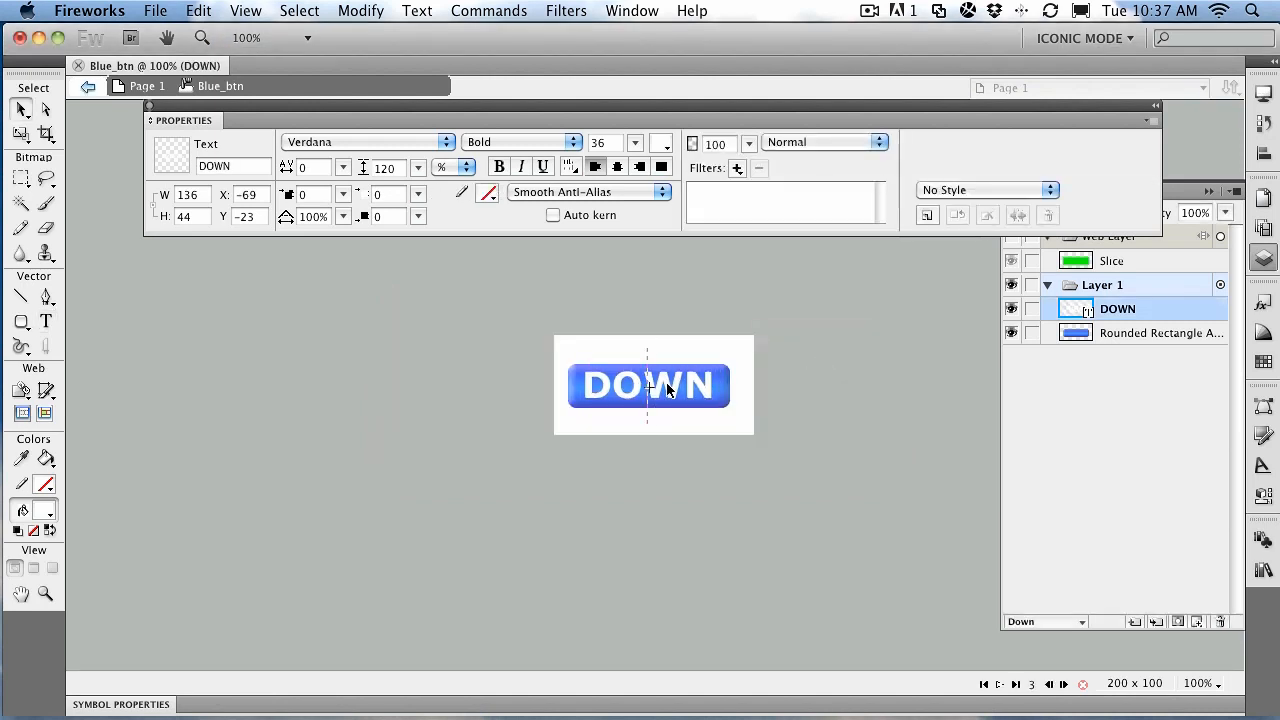
{"action": "left_click", "coordinate": [648, 384]}
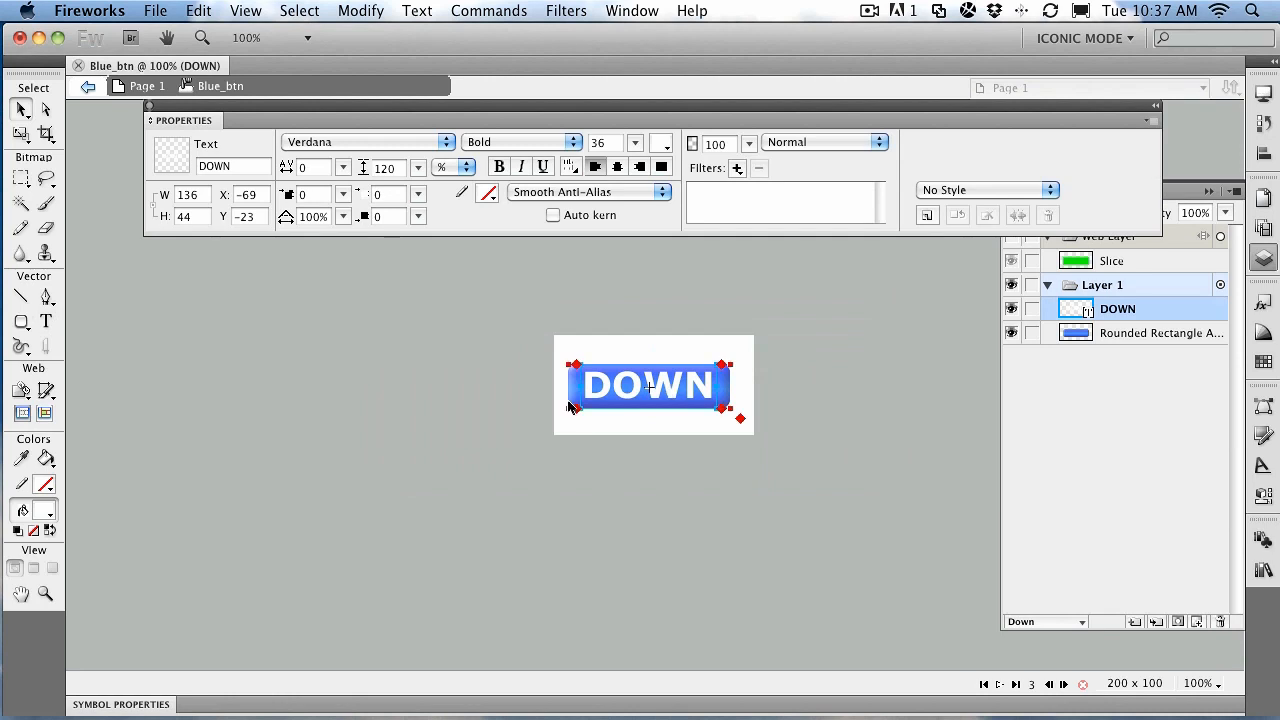
Set the Down rectangle's Inner Bevel preset to Inset so the button looks pressed
{"action": "left_click", "coordinate": [1160, 332]}
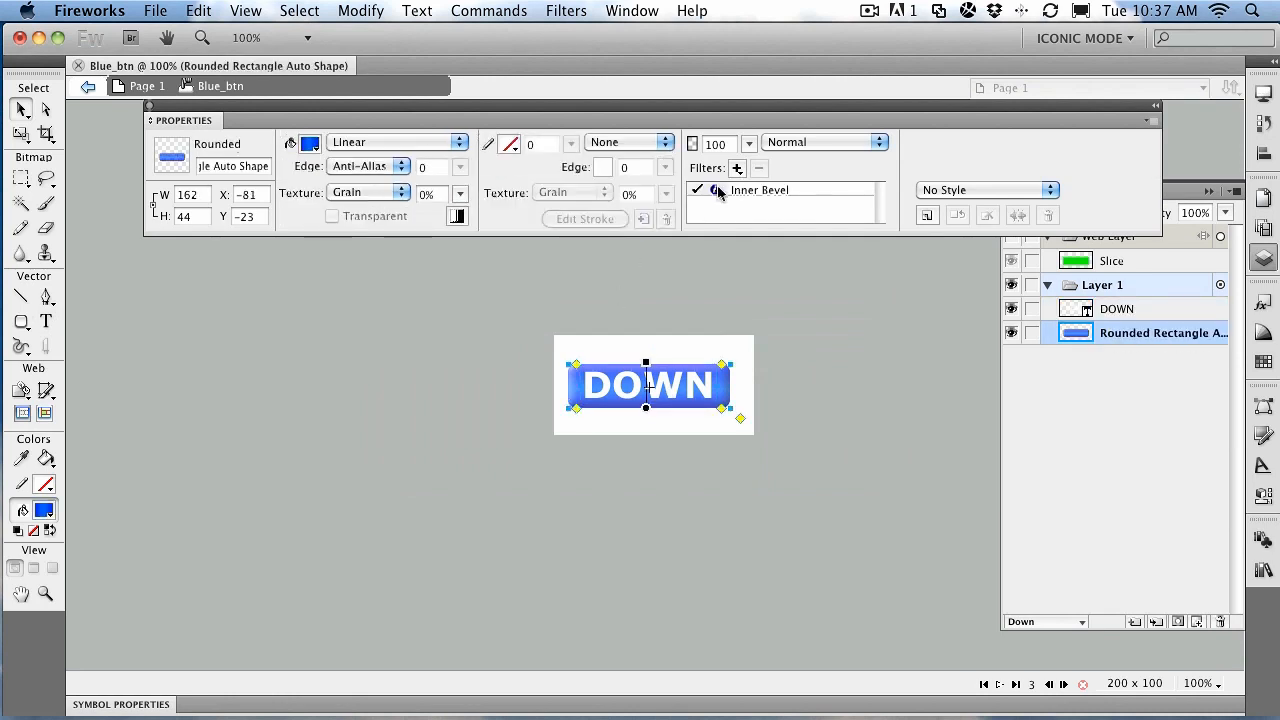
{"action": "left_click", "coordinate": [714, 190]}
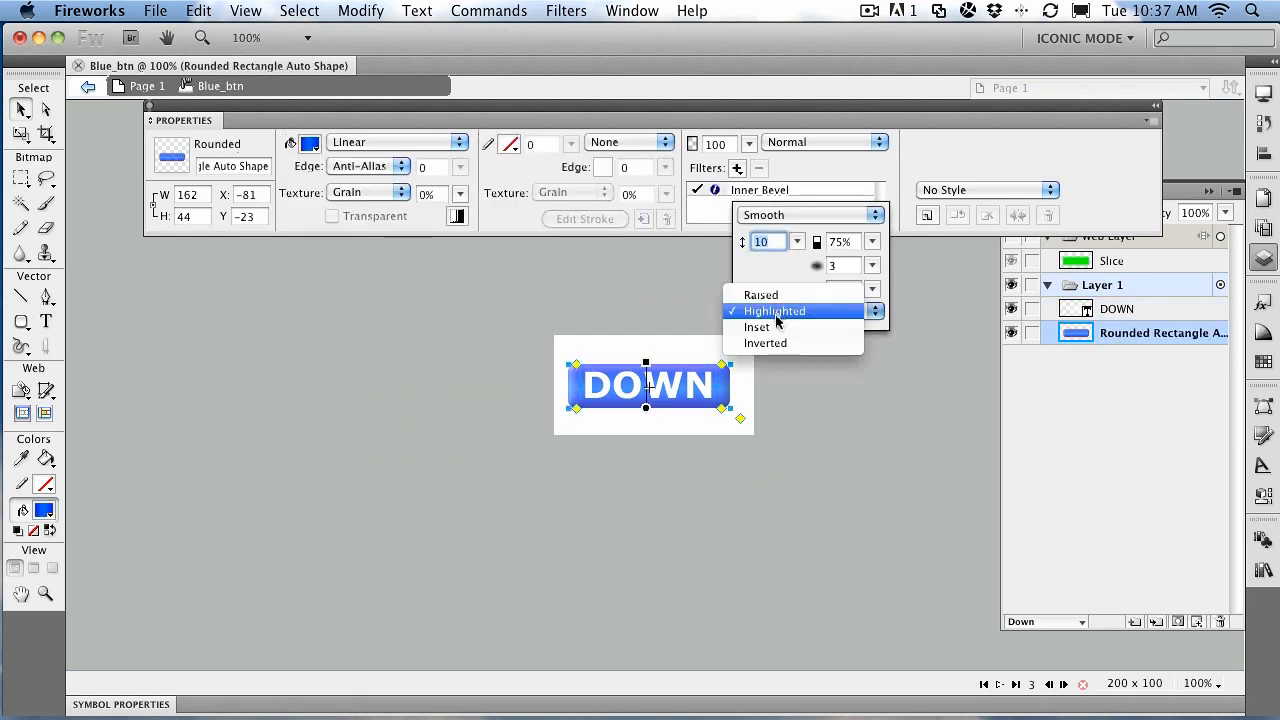
{"action": "left_click", "coordinate": [756, 328]}
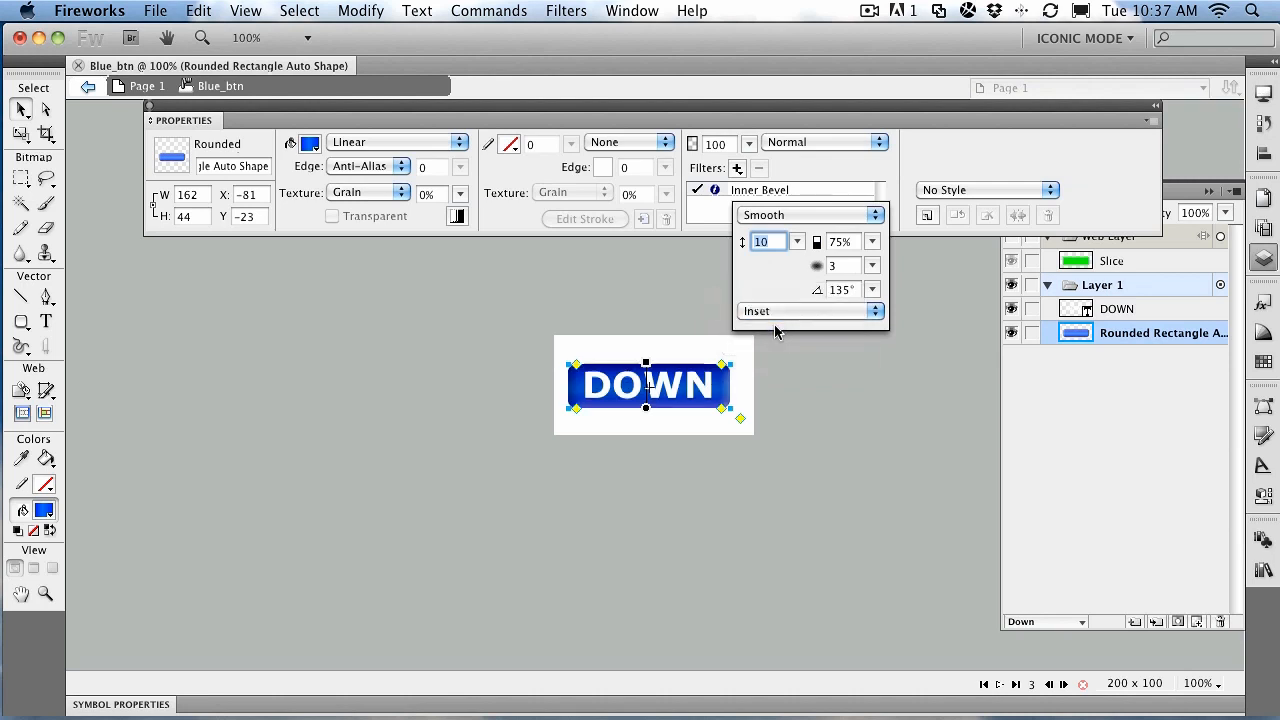
{"action": "mouse_move", "coordinate": [770, 324]}
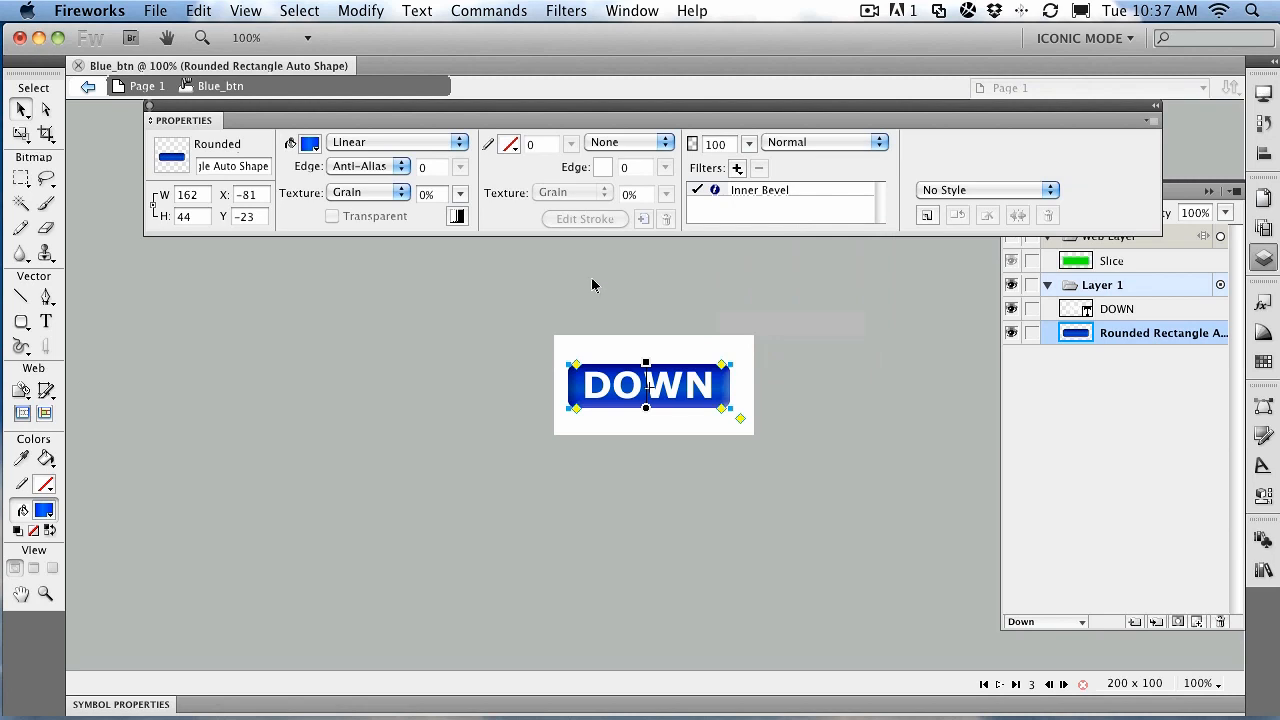
{"action": "mouse_move", "coordinate": [688, 320]}
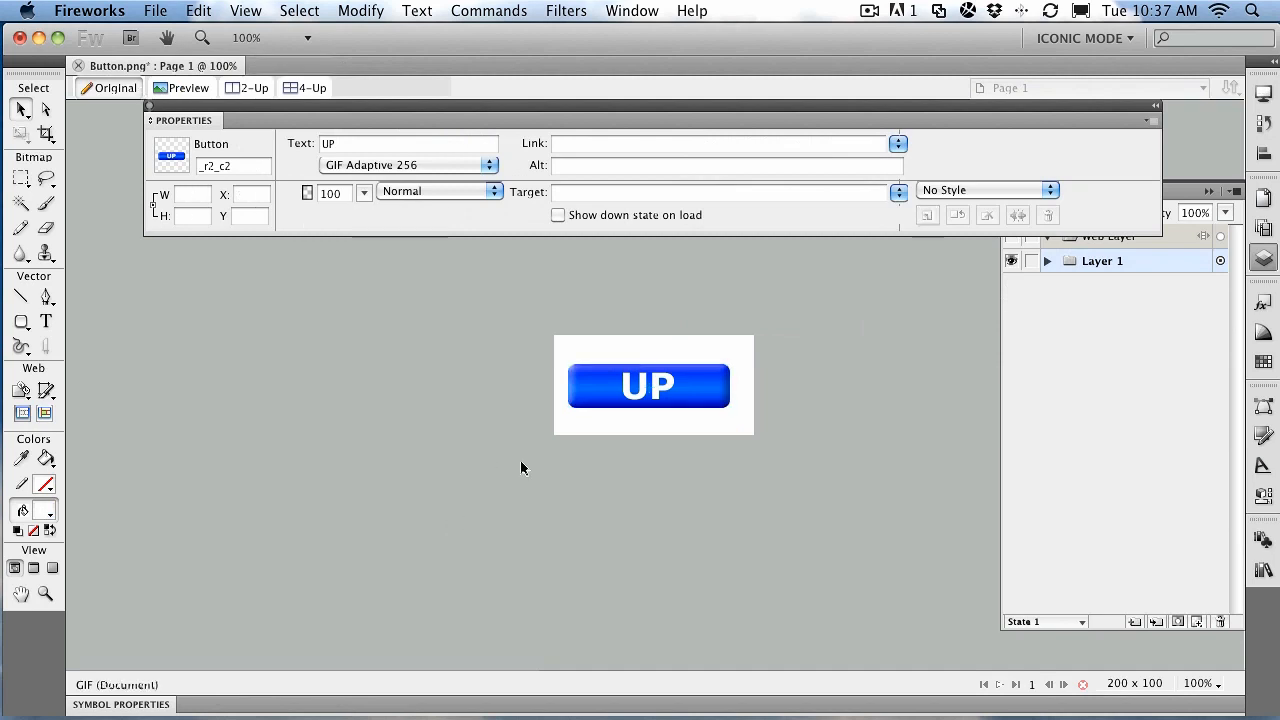
Preview the page to see the button change from UP to DOWN, then return to Original view
{"action": "left_click", "coordinate": [648, 388]}
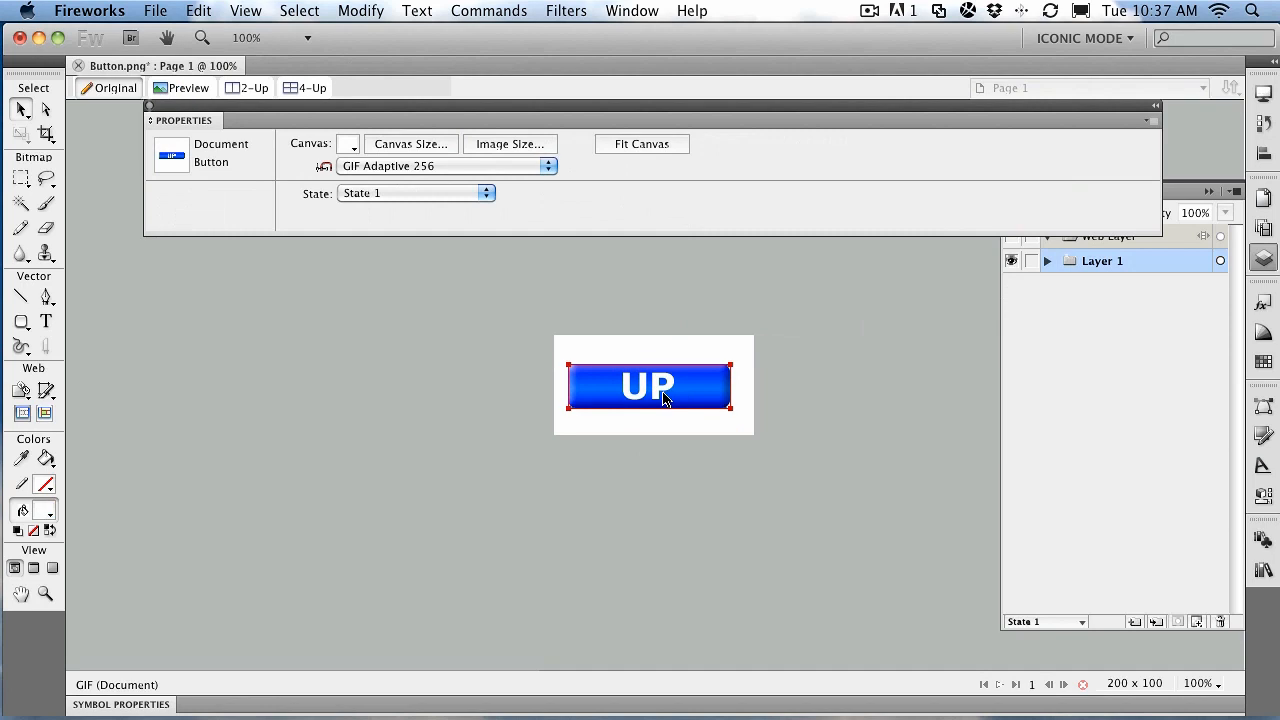
{"action": "left_click", "coordinate": [188, 88]}
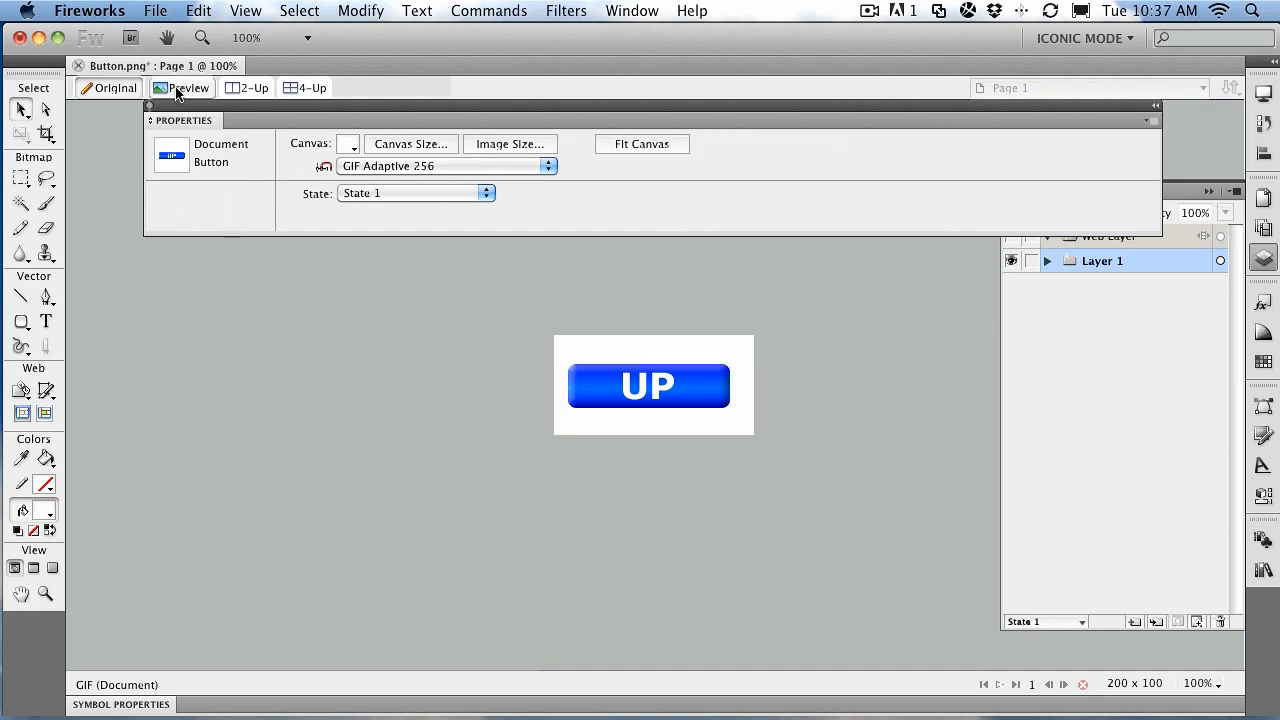
{"action": "mouse_move", "coordinate": [188, 88]}
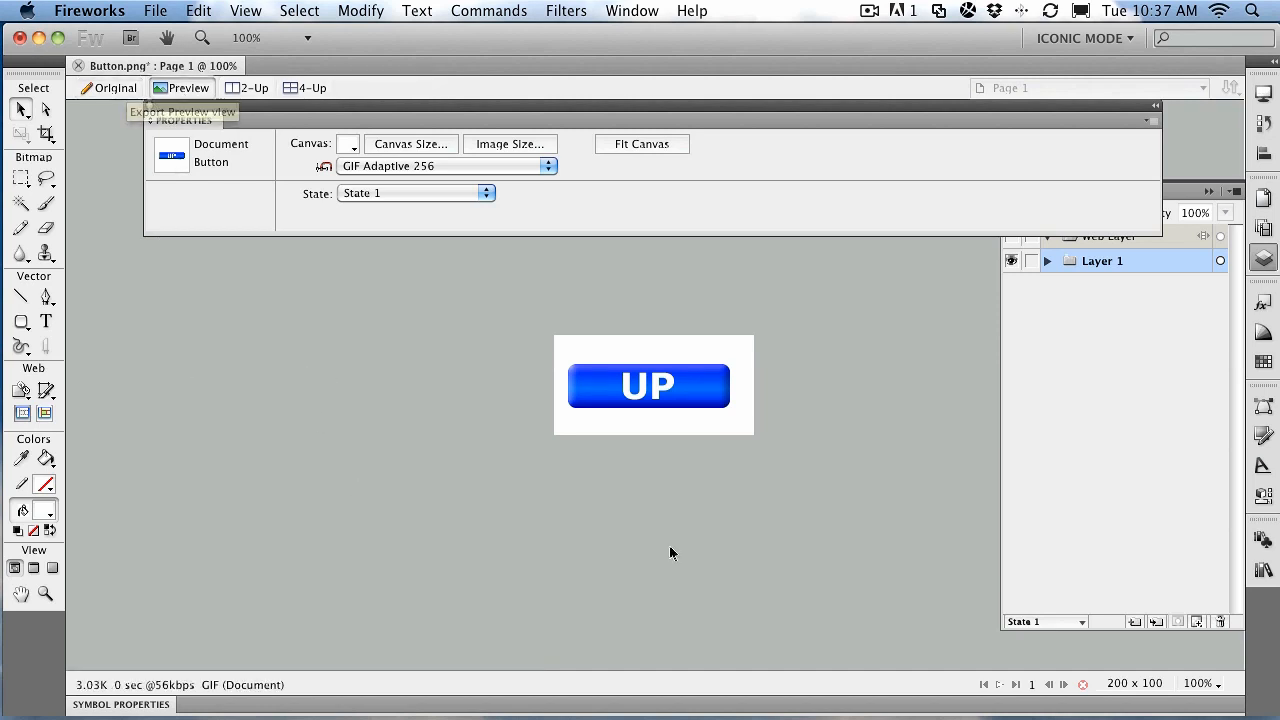
{"action": "mouse_move", "coordinate": [670, 400]}
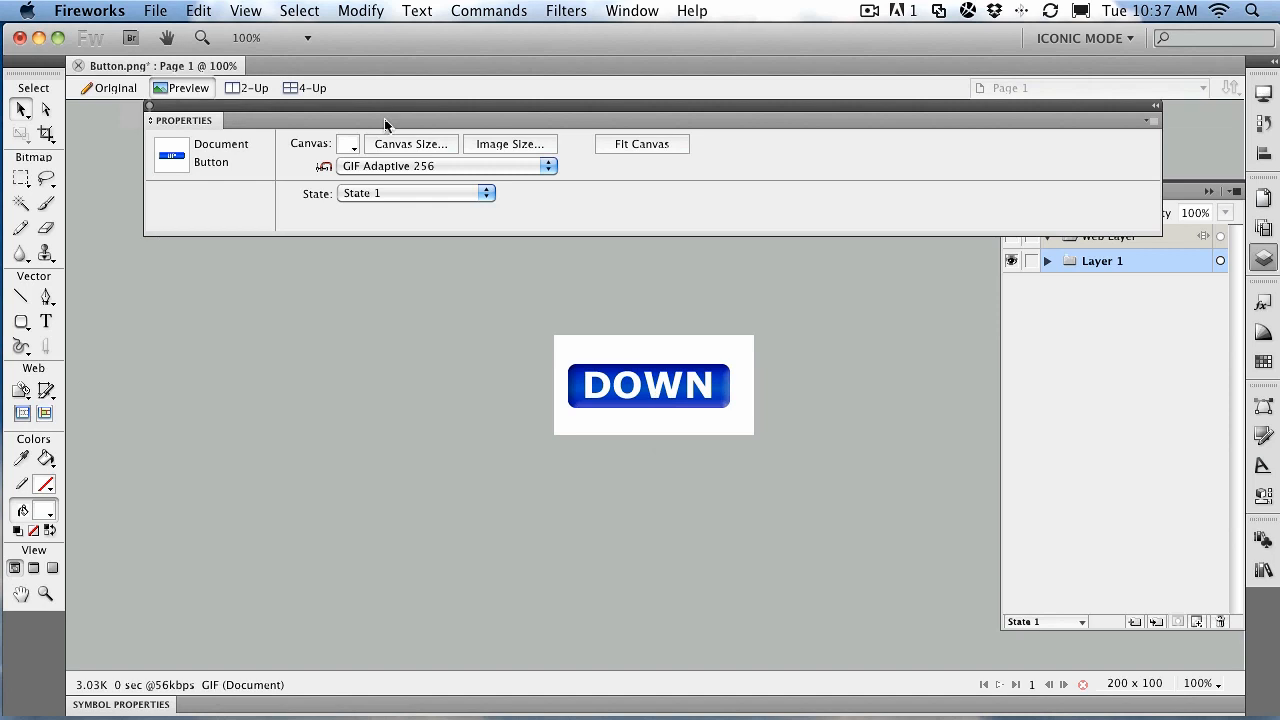
{"action": "left_click", "coordinate": [116, 88]}
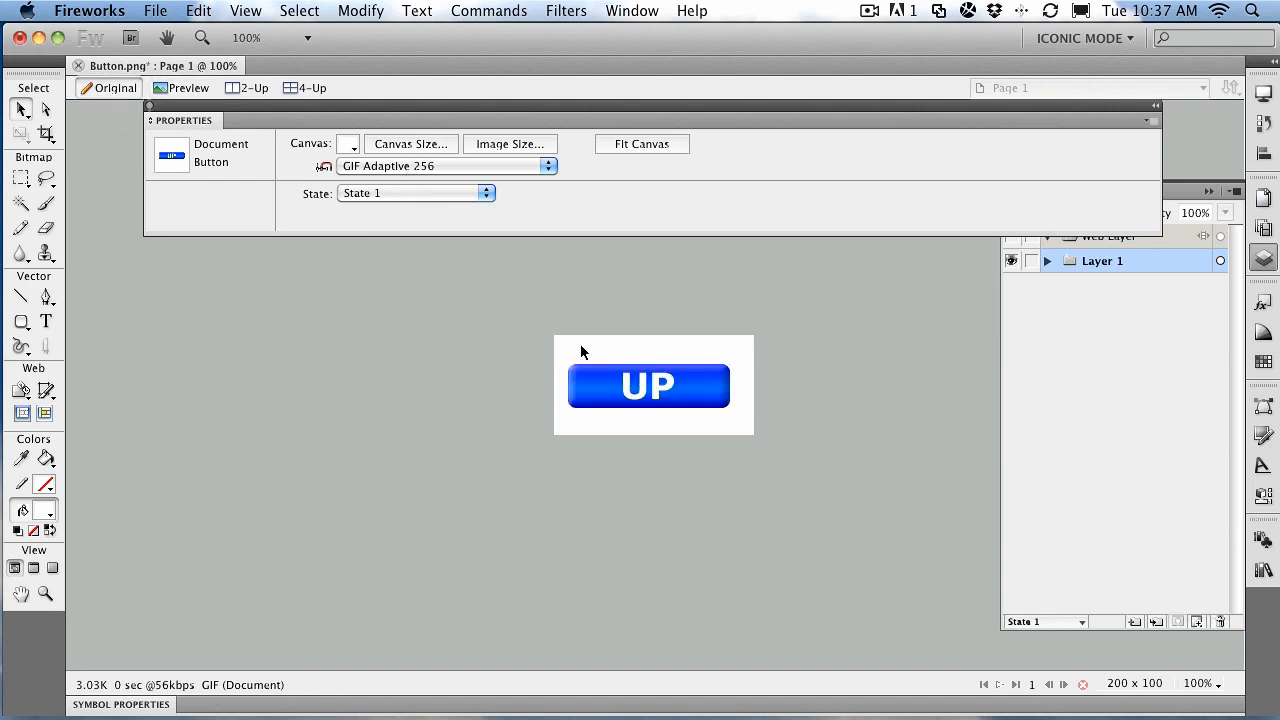
Edit the symbol's Over While Down state and set its rectangle's Inner Bevel to Inset
{"action": "left_click", "coordinate": [648, 386]}
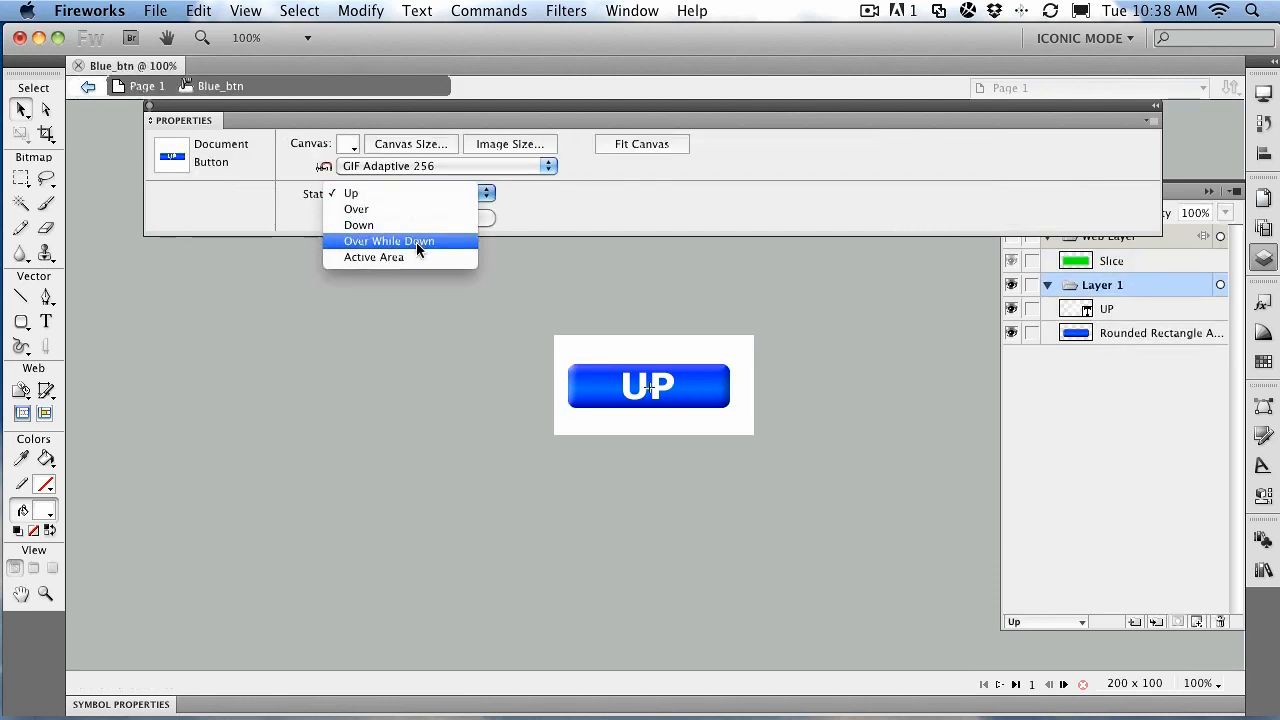
{"action": "left_click", "coordinate": [388, 240]}
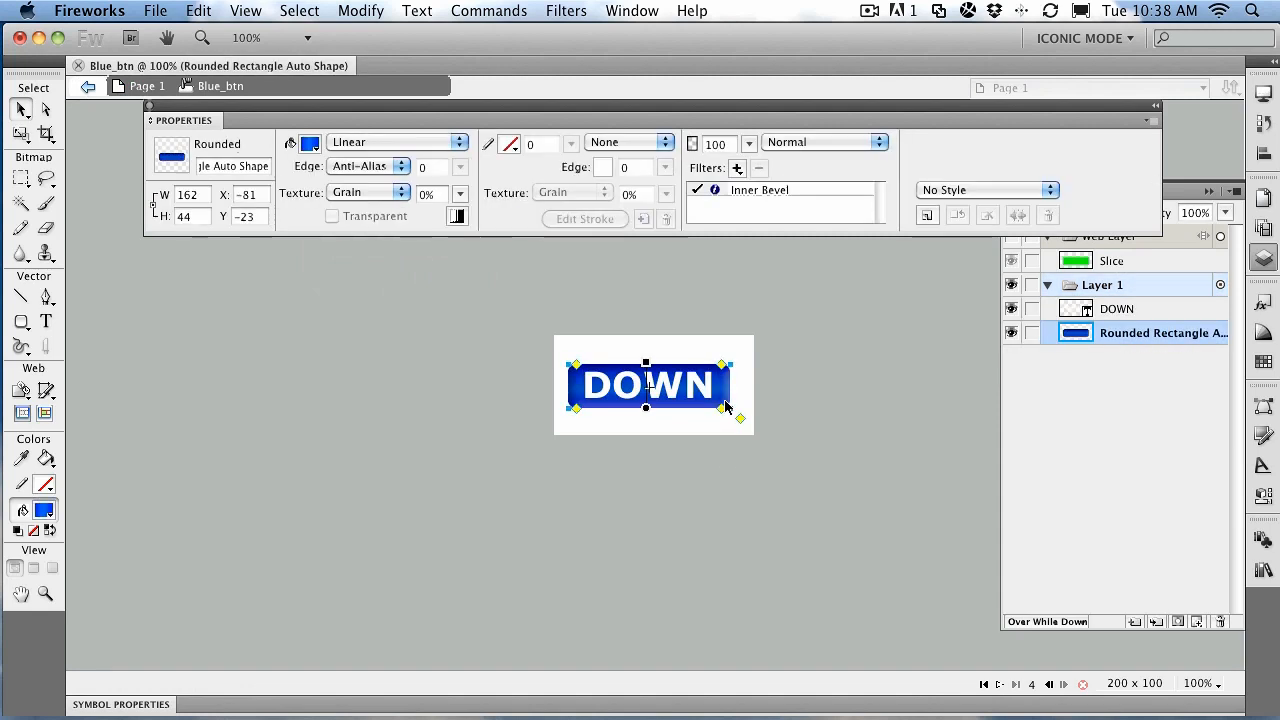
{"action": "left_click", "coordinate": [714, 190]}
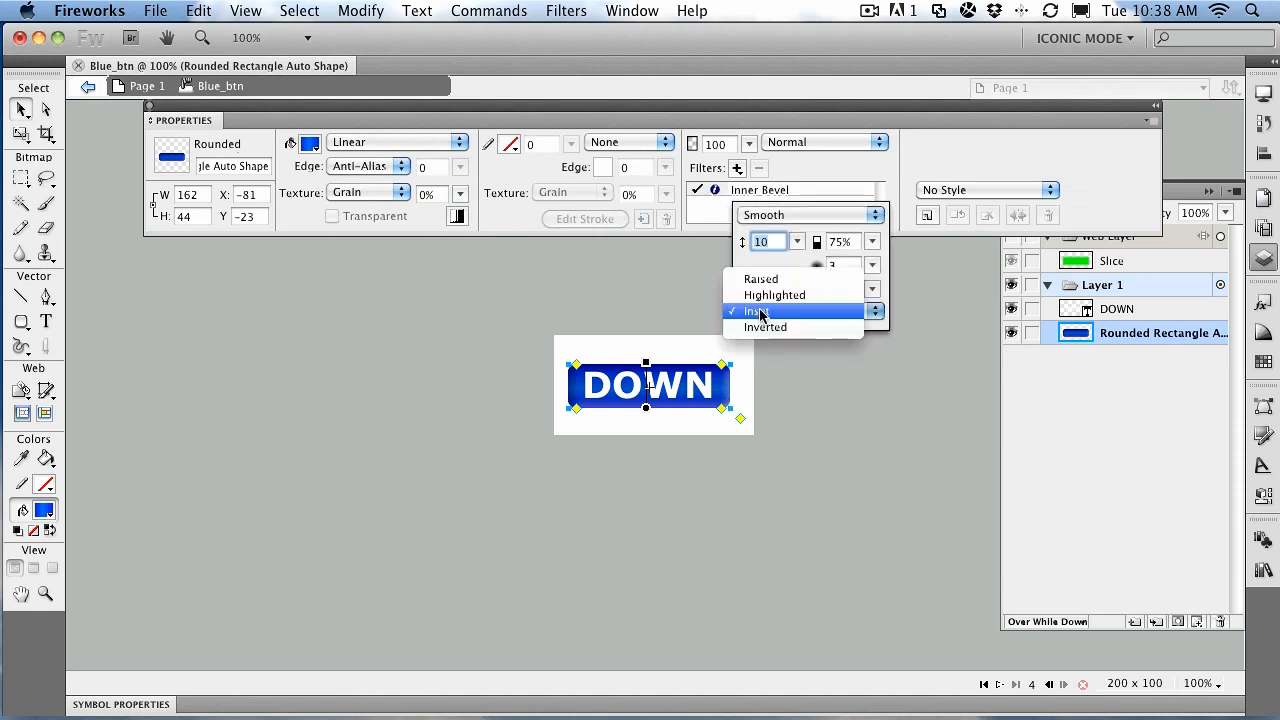
{"action": "left_click", "coordinate": [764, 328]}
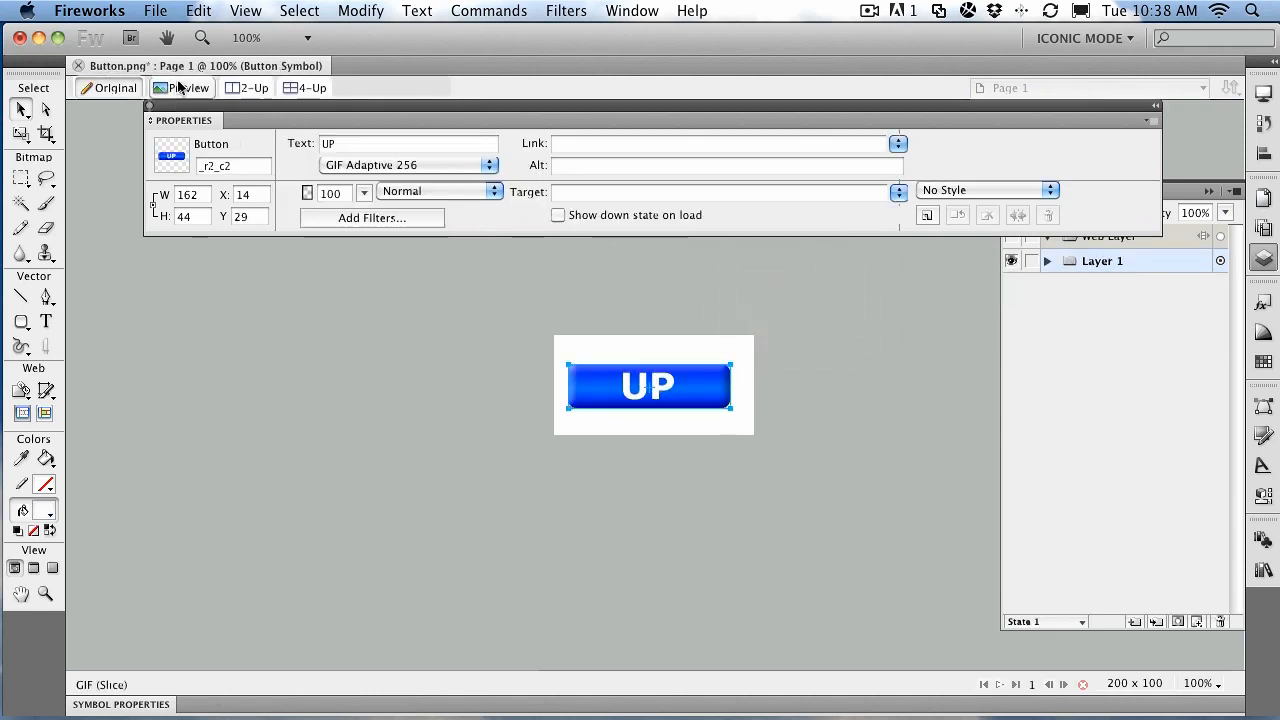
{"action": "left_click", "coordinate": [188, 88]}
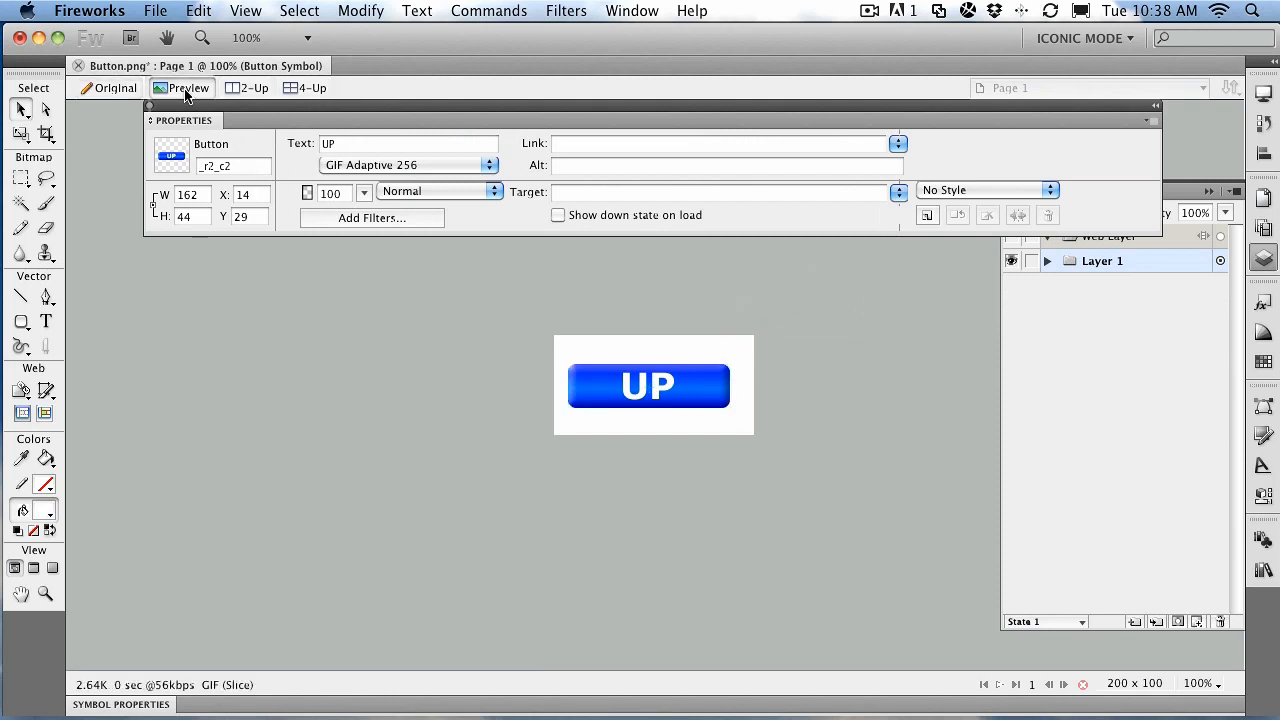
{"action": "mouse_move", "coordinate": [612, 398]}
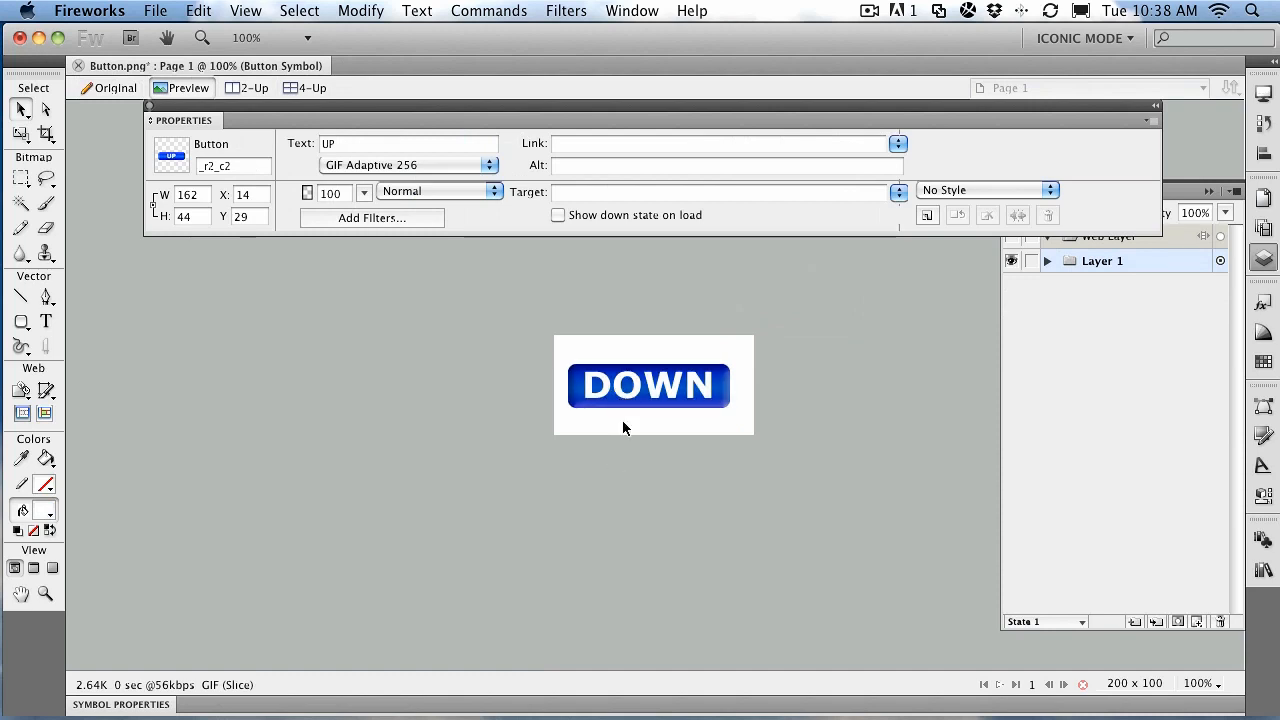
{"action": "left_click", "coordinate": [116, 88]}
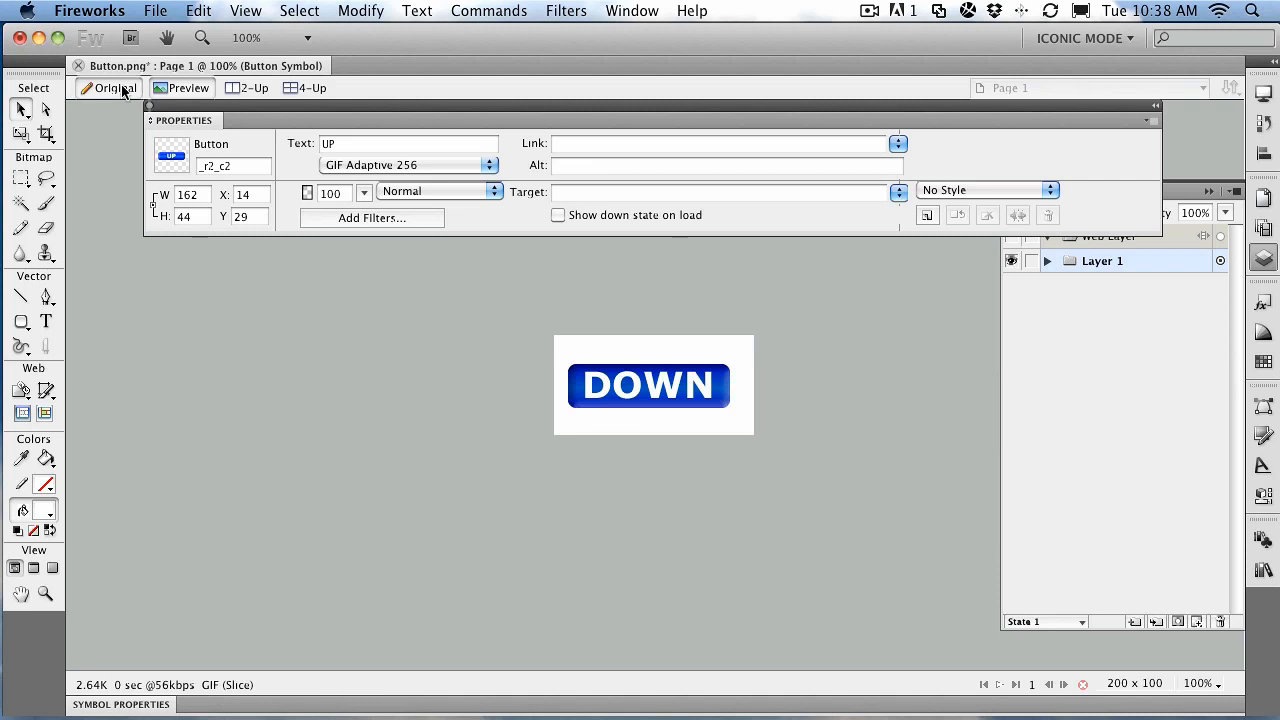
{"action": "left_click", "coordinate": [116, 88]}
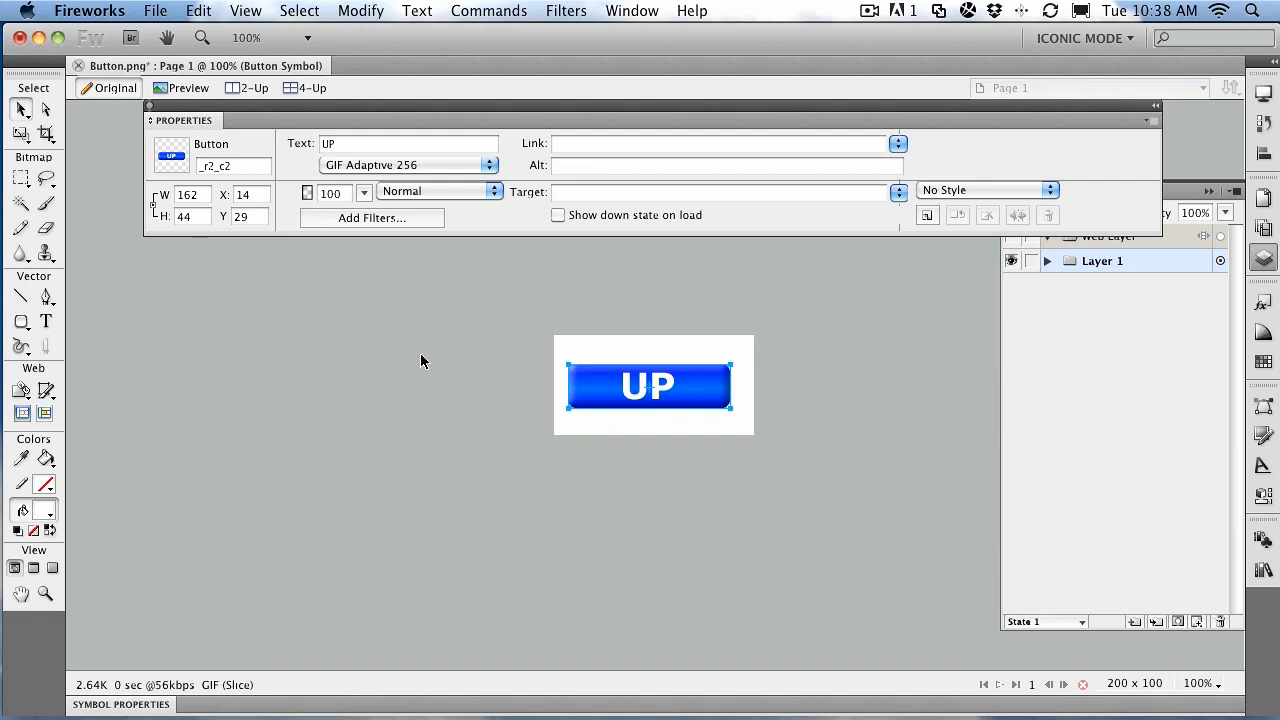
{"action": "mouse_move", "coordinate": [592, 384]}
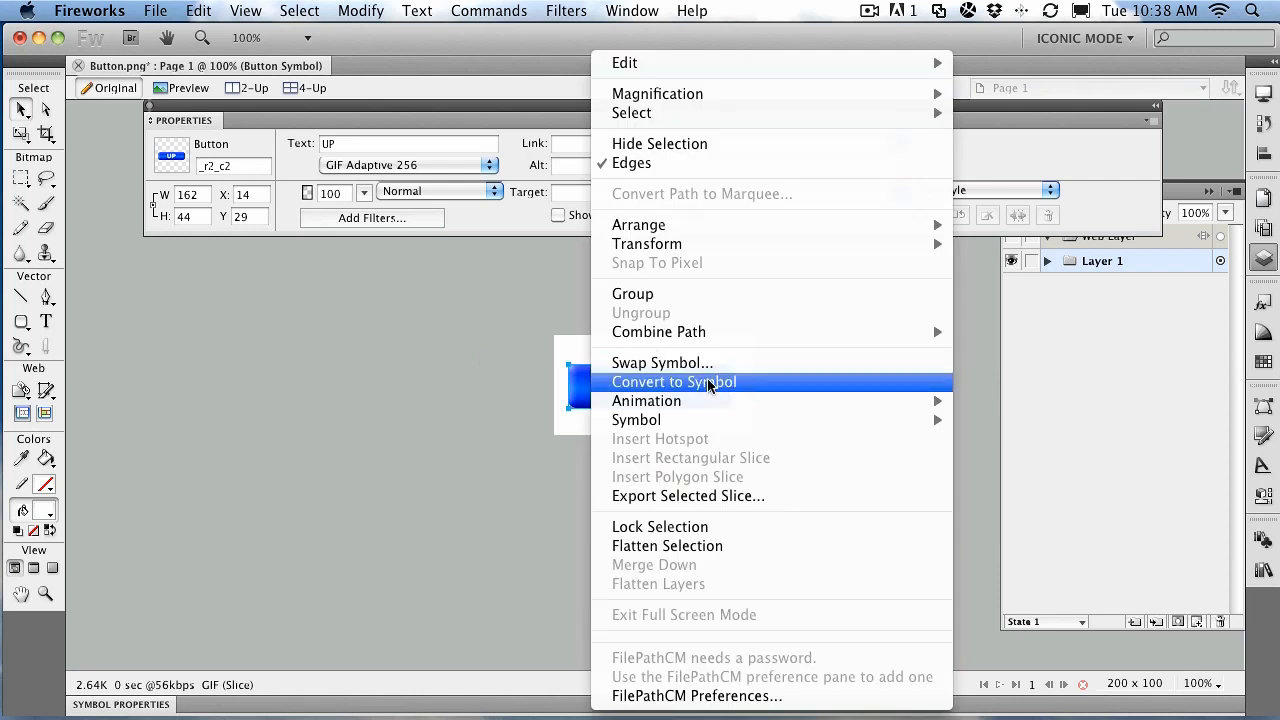
{"action": "left_click", "coordinate": [672, 382]}
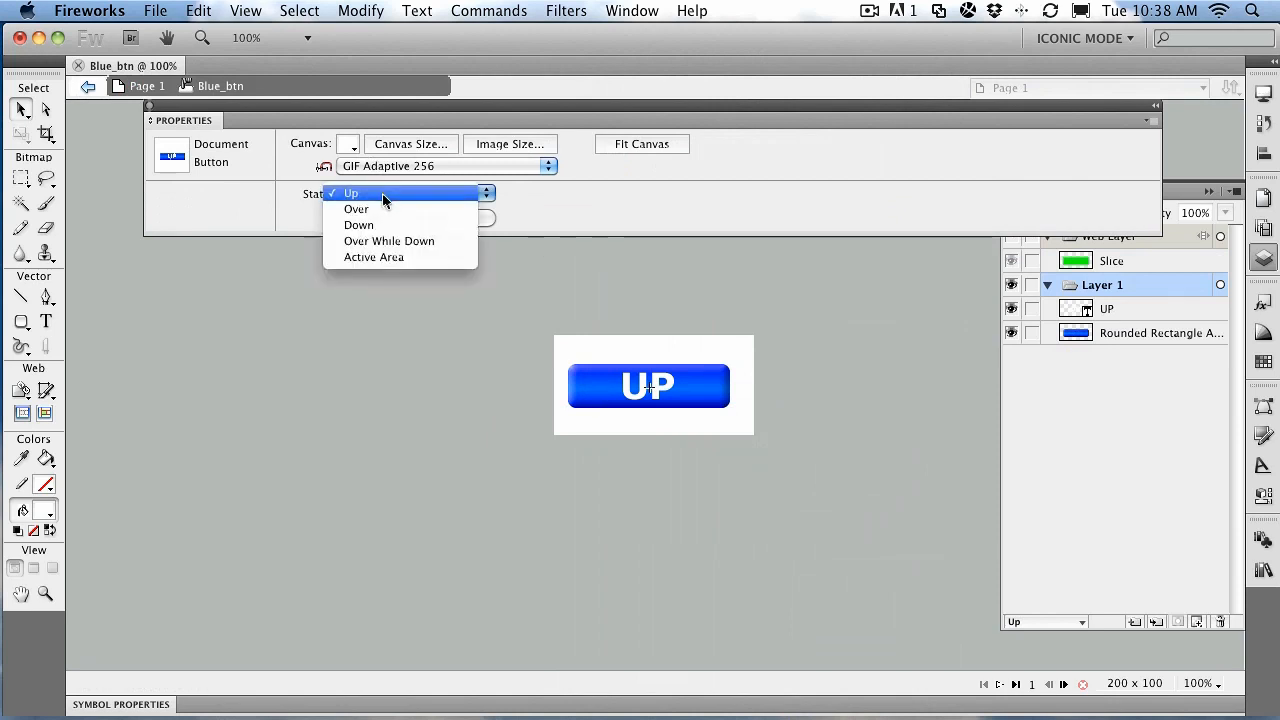
{"action": "left_click", "coordinate": [352, 192]}
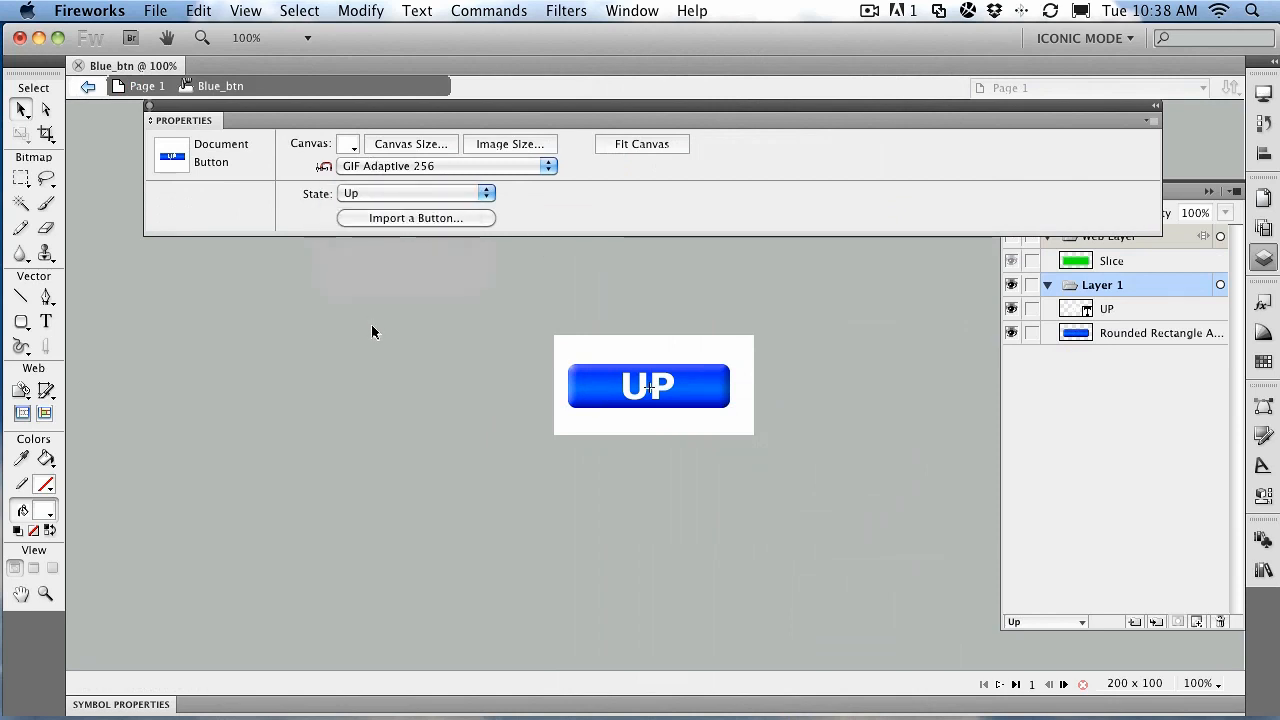
{"action": "left_click", "coordinate": [648, 386]}
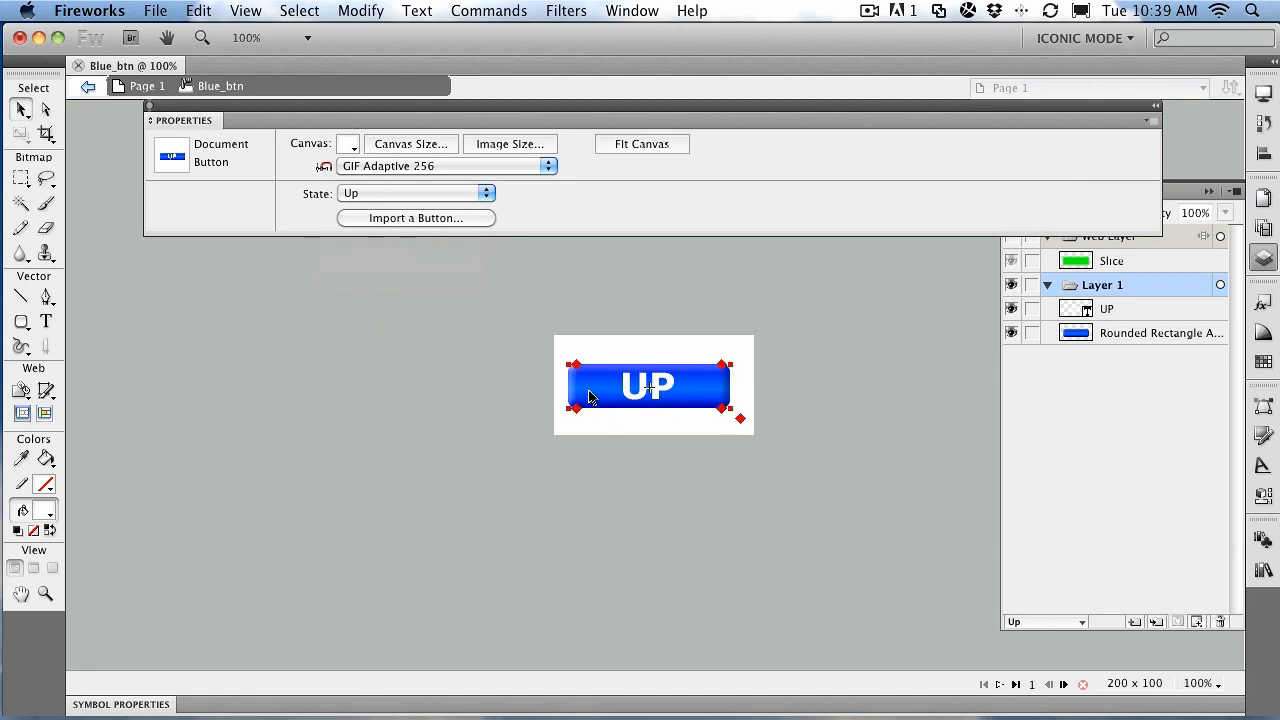
{"action": "double_click", "coordinate": [648, 384]}
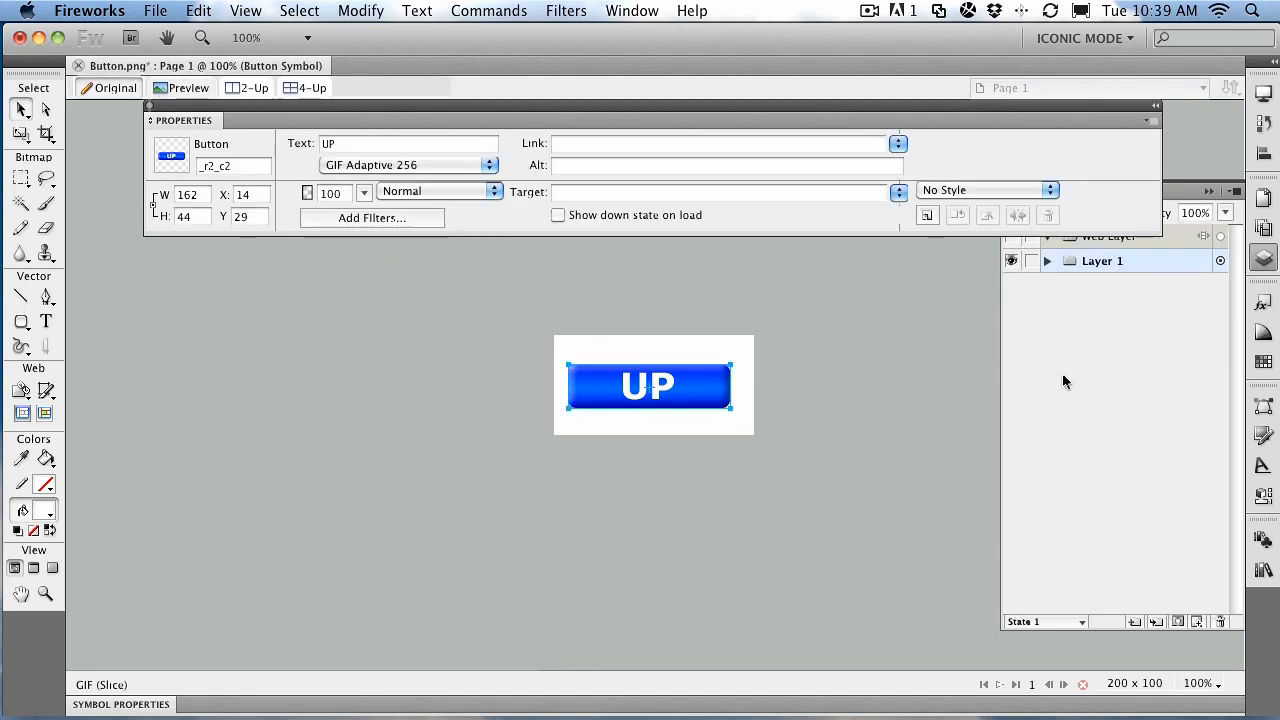
{"action": "mouse_move", "coordinate": [1264, 570]}
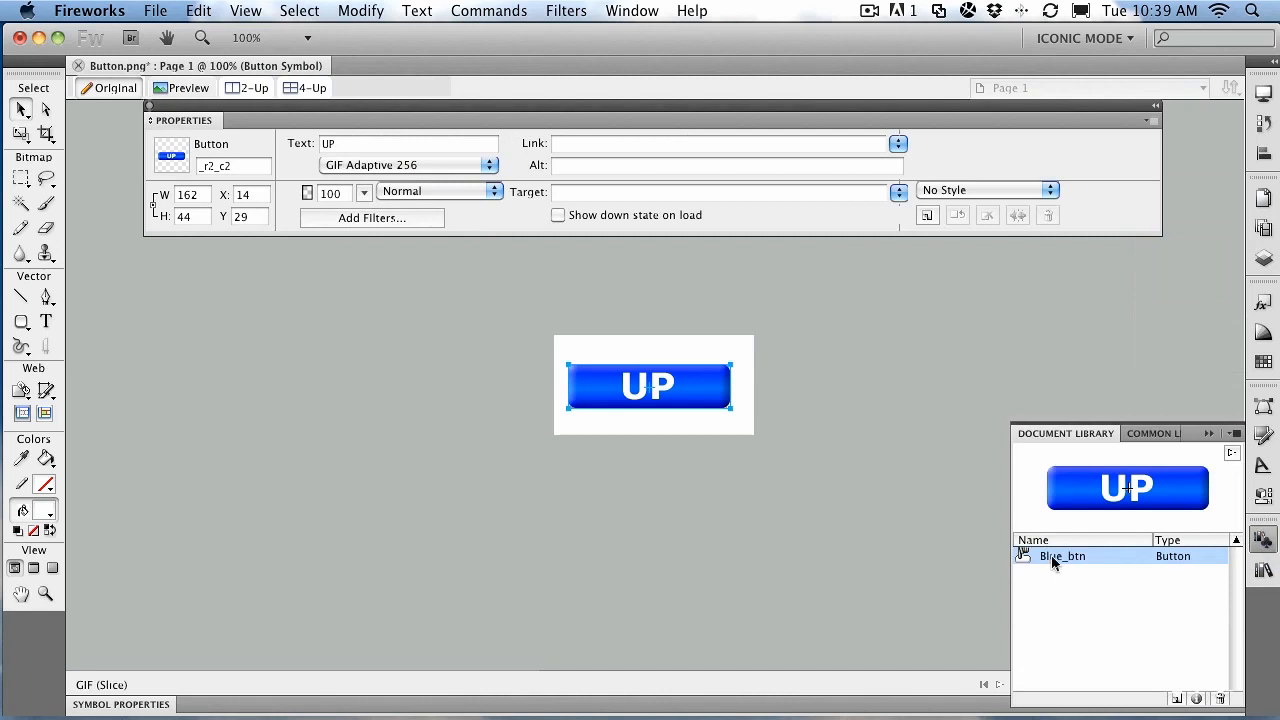
{"action": "mouse_move", "coordinate": [1052, 562]}
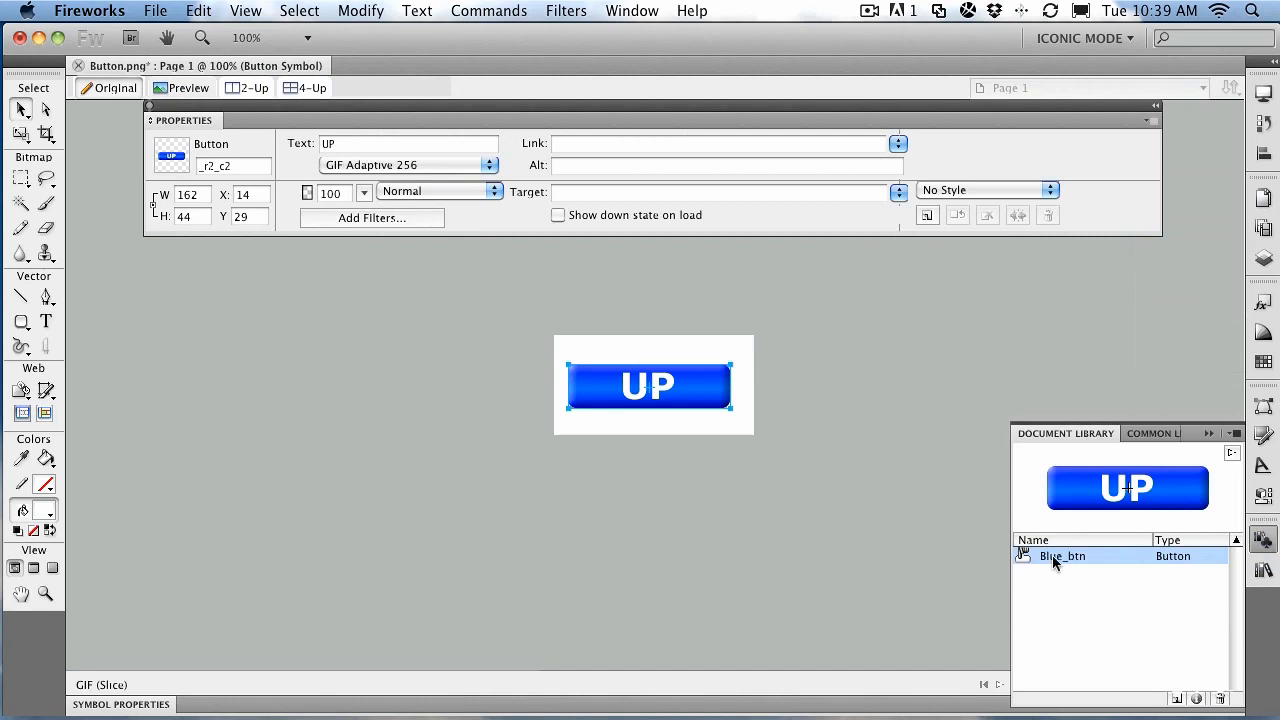